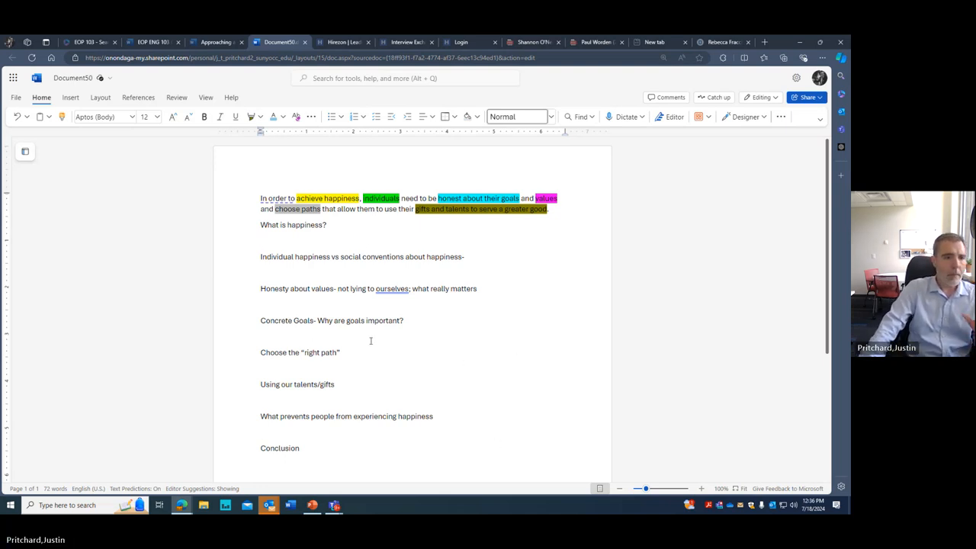
Write that there are many ways to understand happiness, debated by philosophers for hundreds of years
click(261, 241)
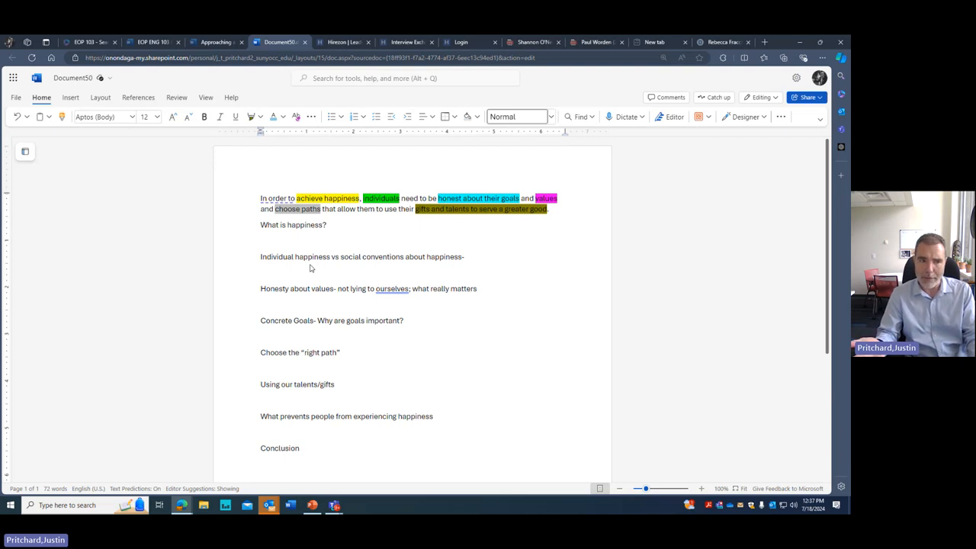
click(261, 241)
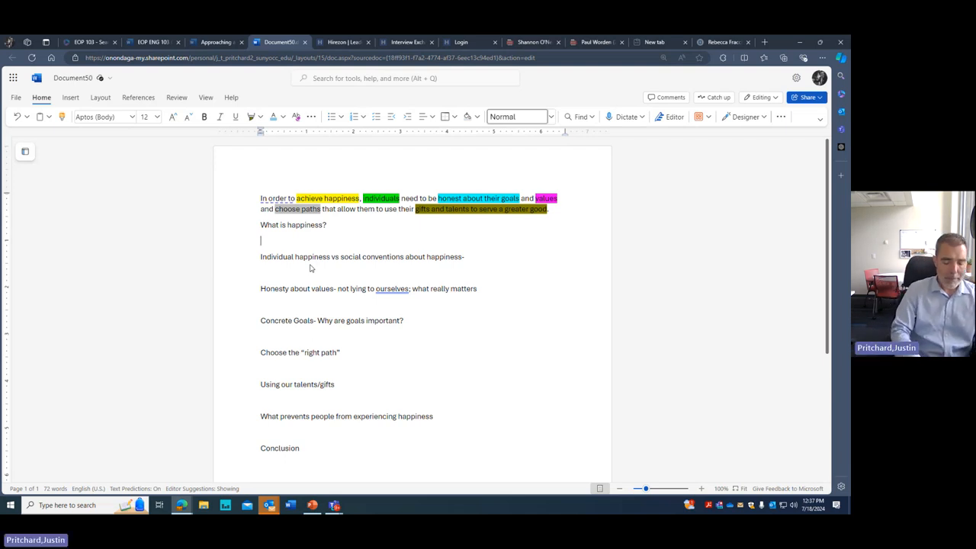
text(There are)
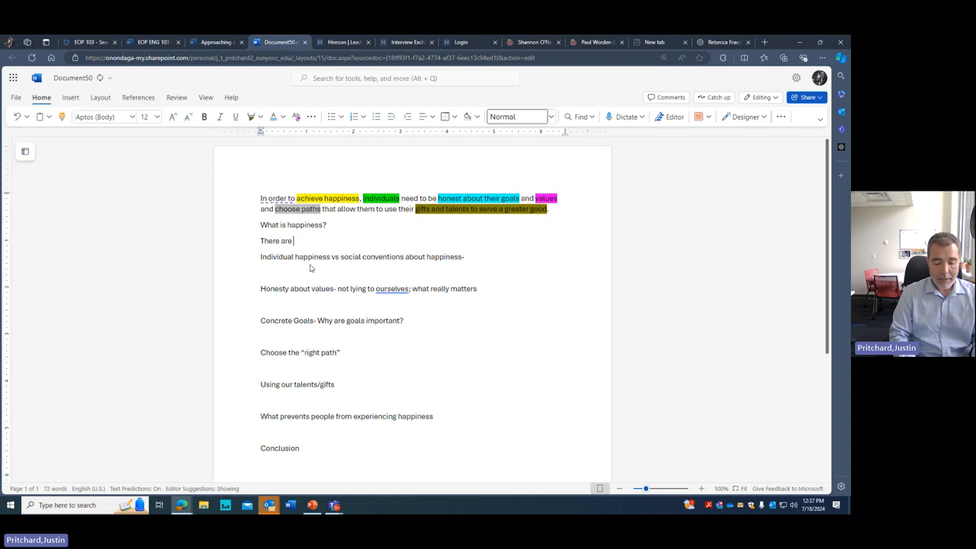
text(many different definitions)
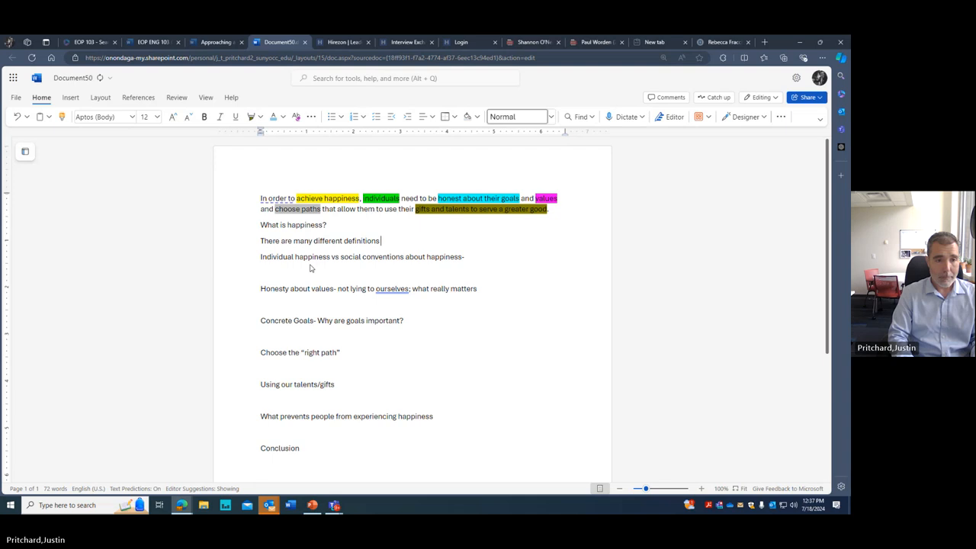
text(and ways to)
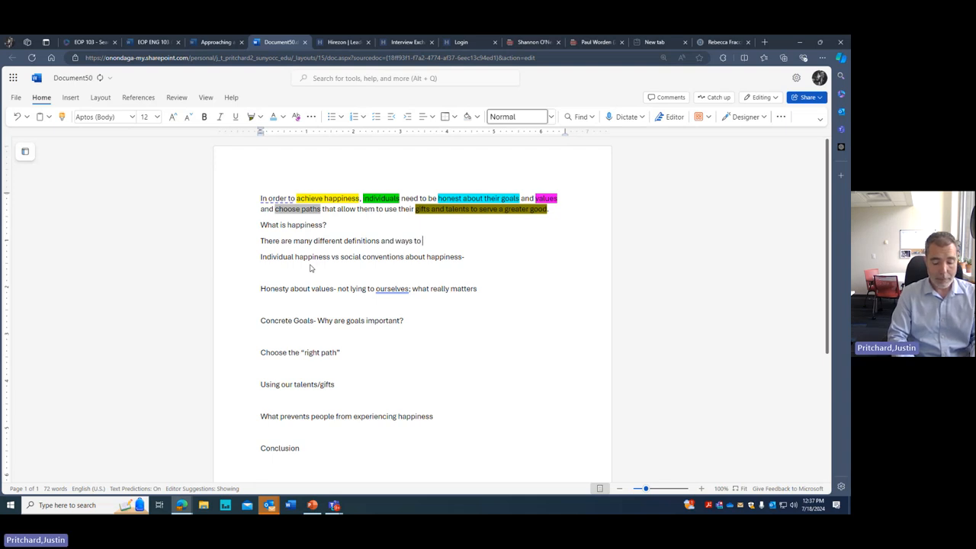
text(understand)
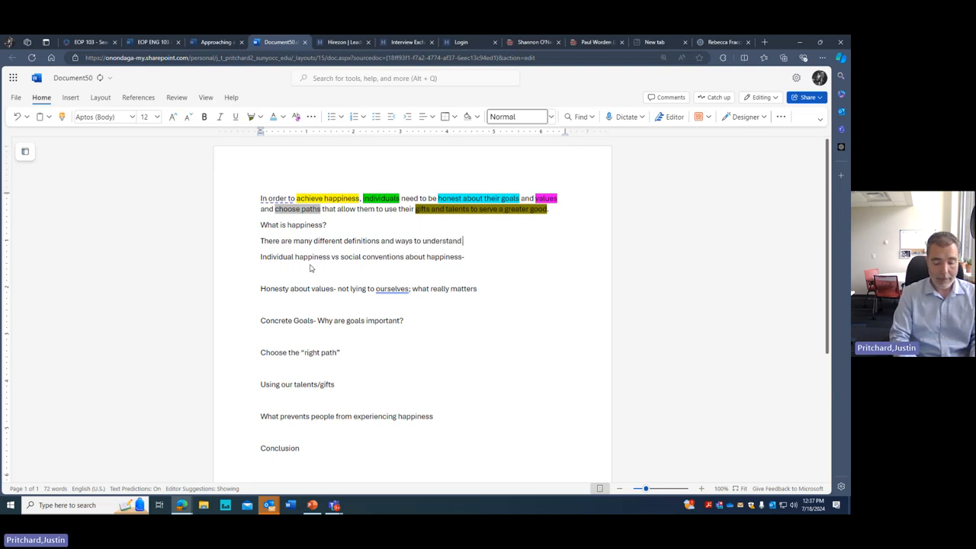
text(happiness.)
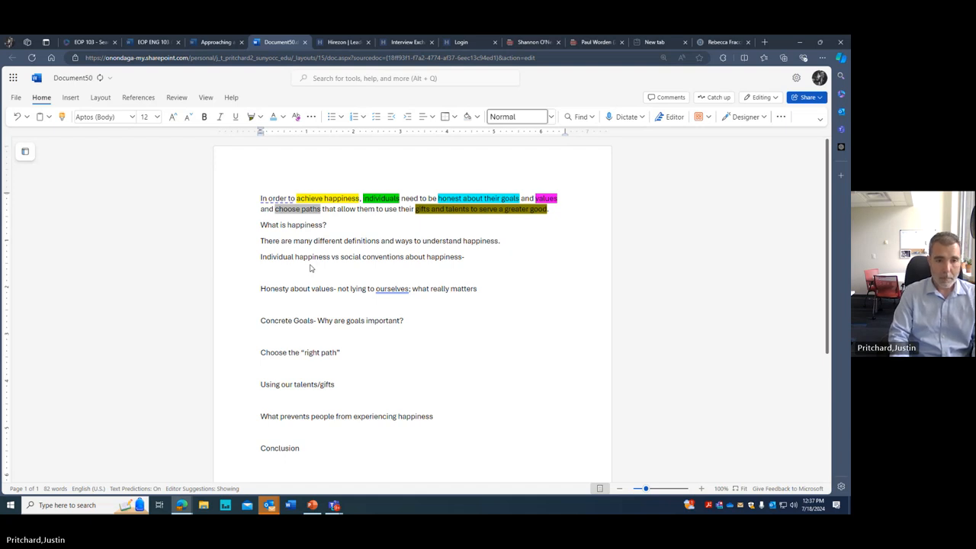
text(P)
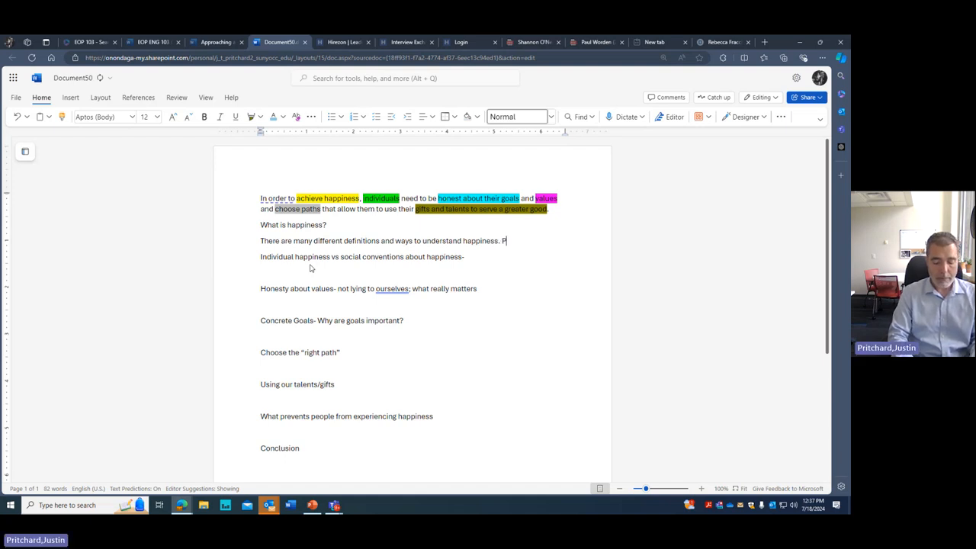
text(hilos)
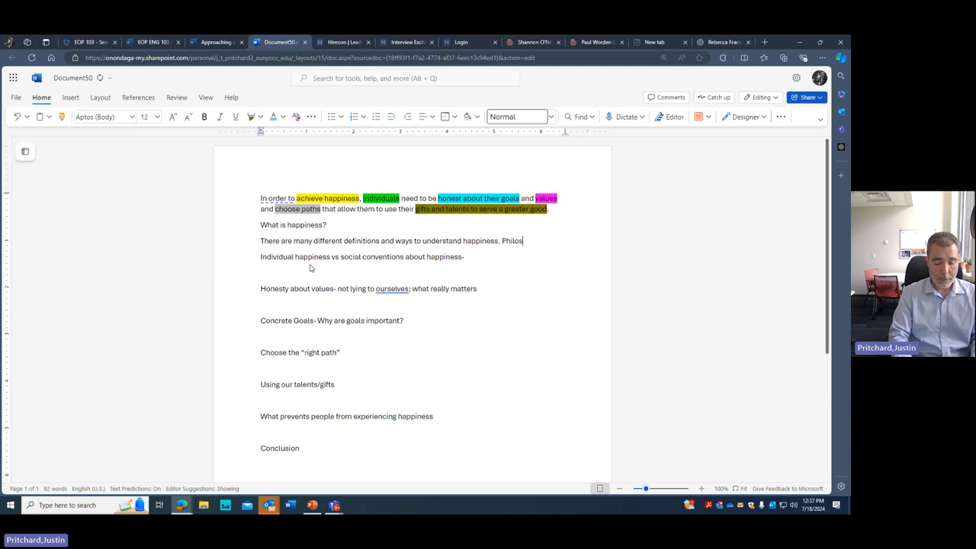
text(ophers)
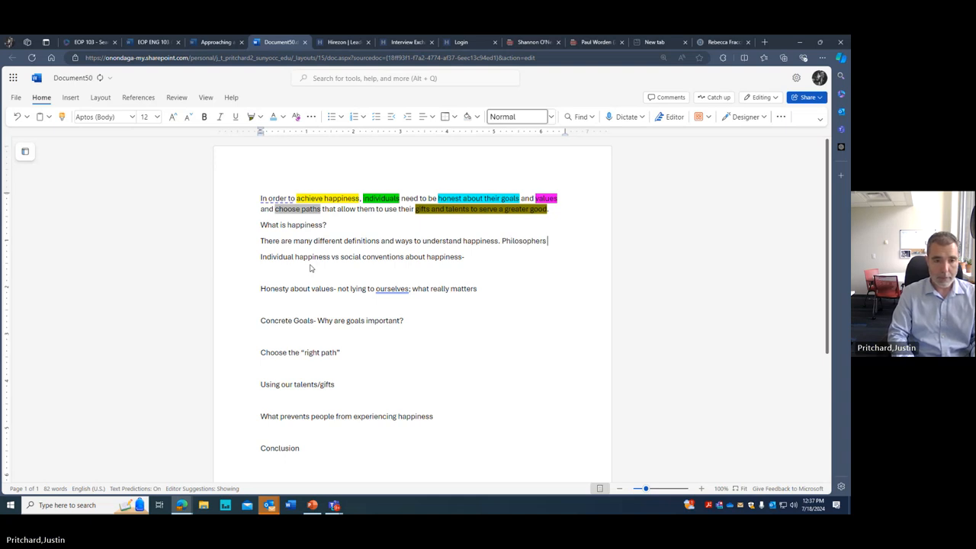
text(and psychologists)
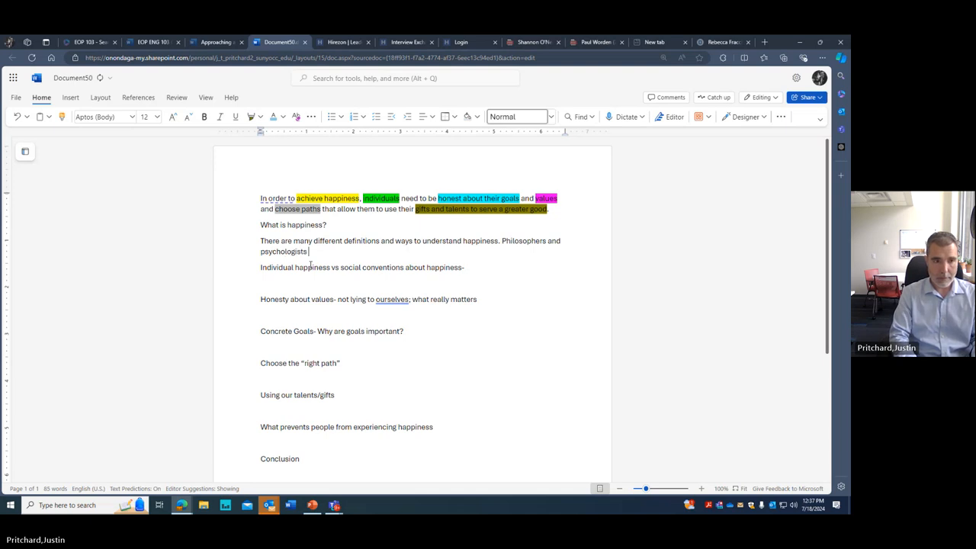
text(have argues)
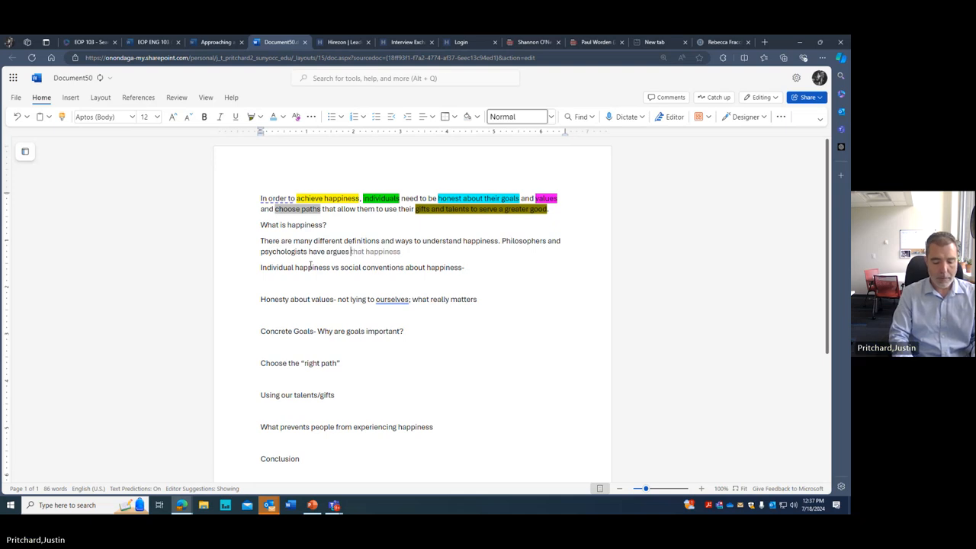
text(over)
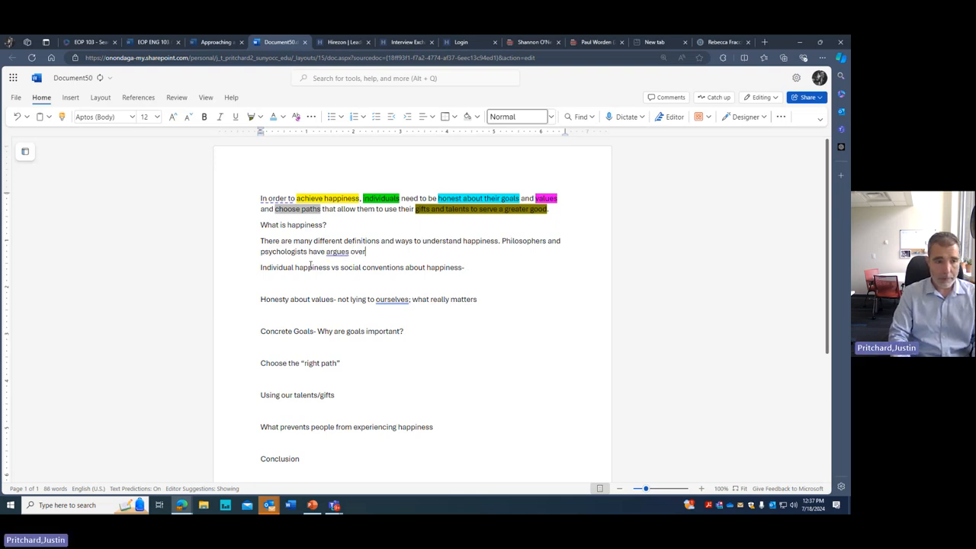
text(that happiness)
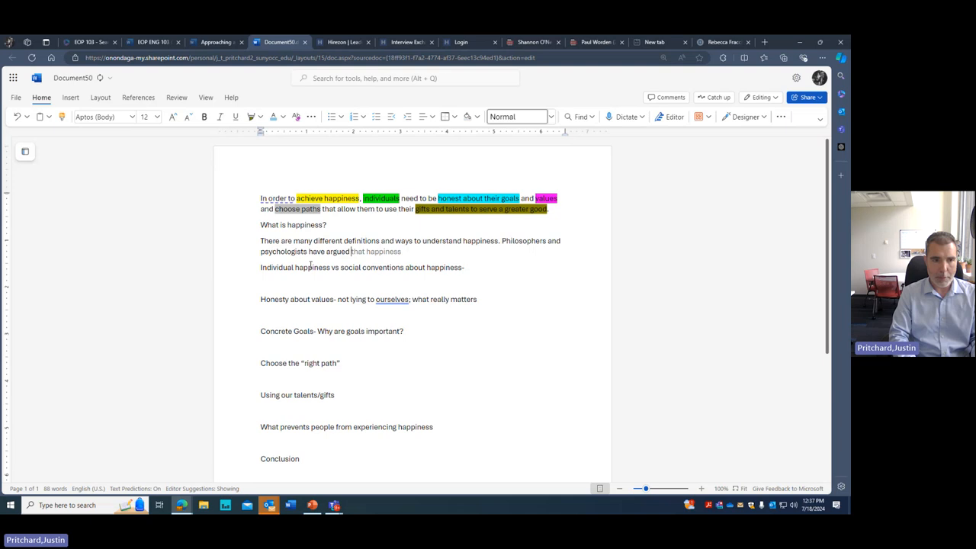
text(ov)
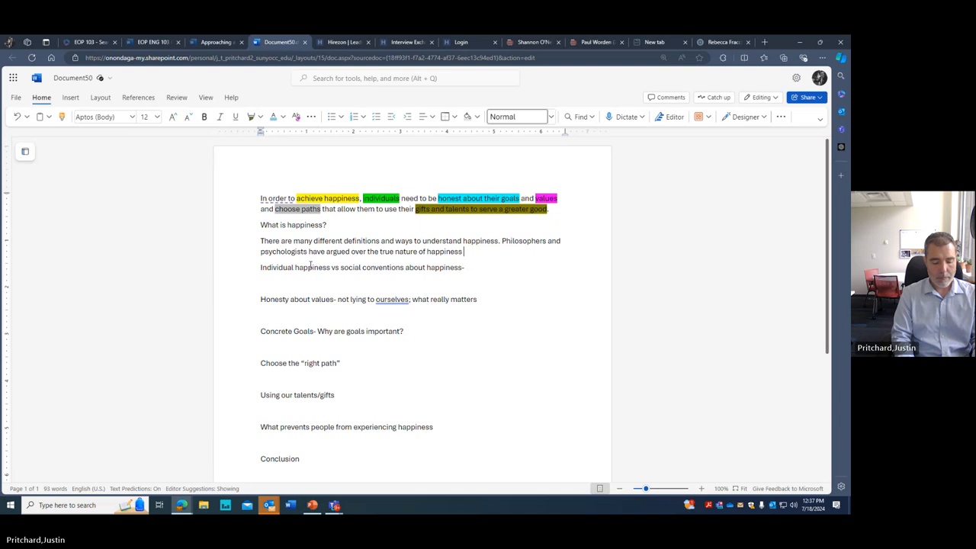
text(for hundr)
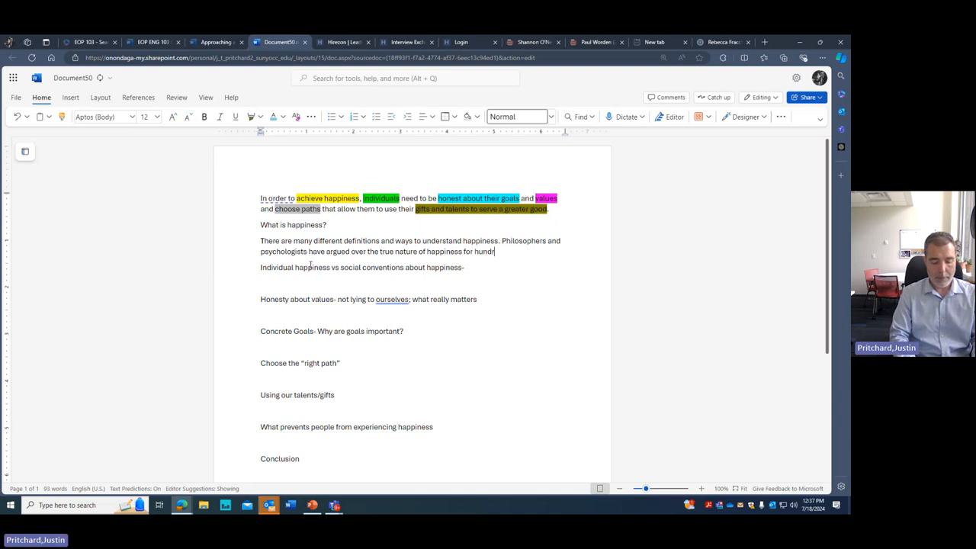
text(eds of years.)
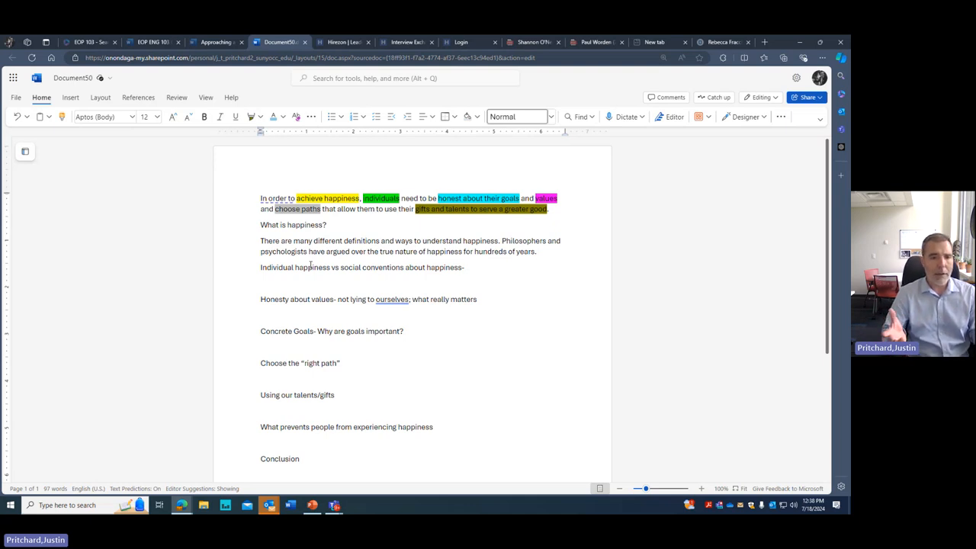
Add that to discuss the idea of happiness we need a common definition, fixing the 'tyo' typo
text(In order)
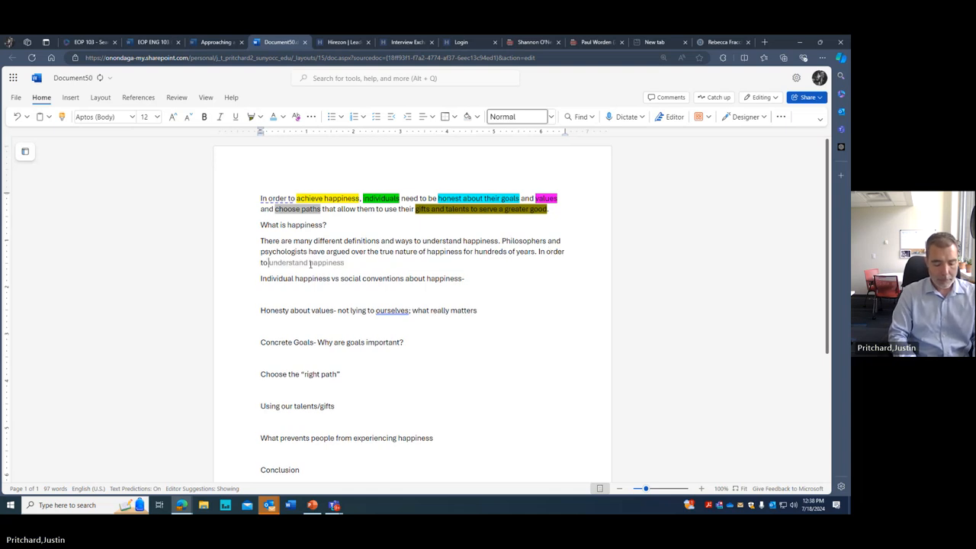
text(discuss the)
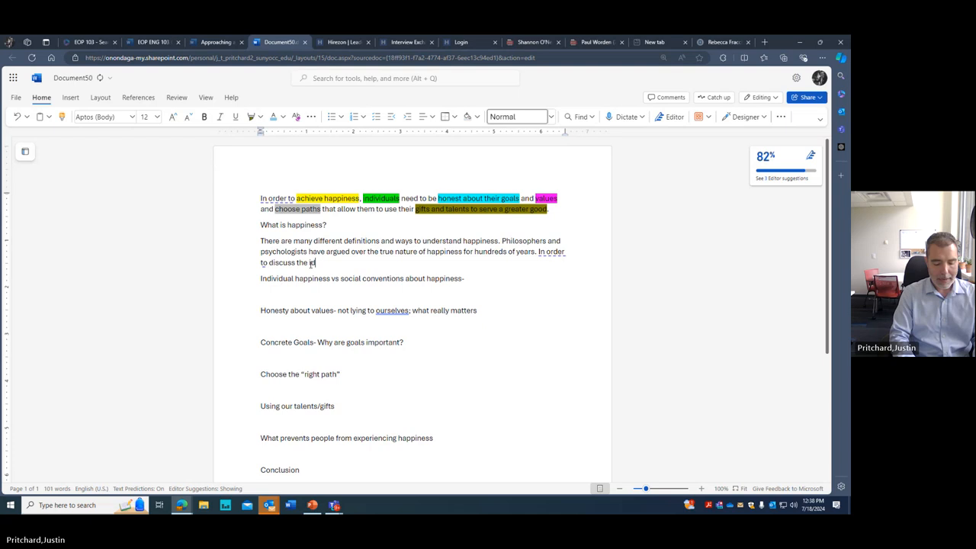
text(idea of happiness)
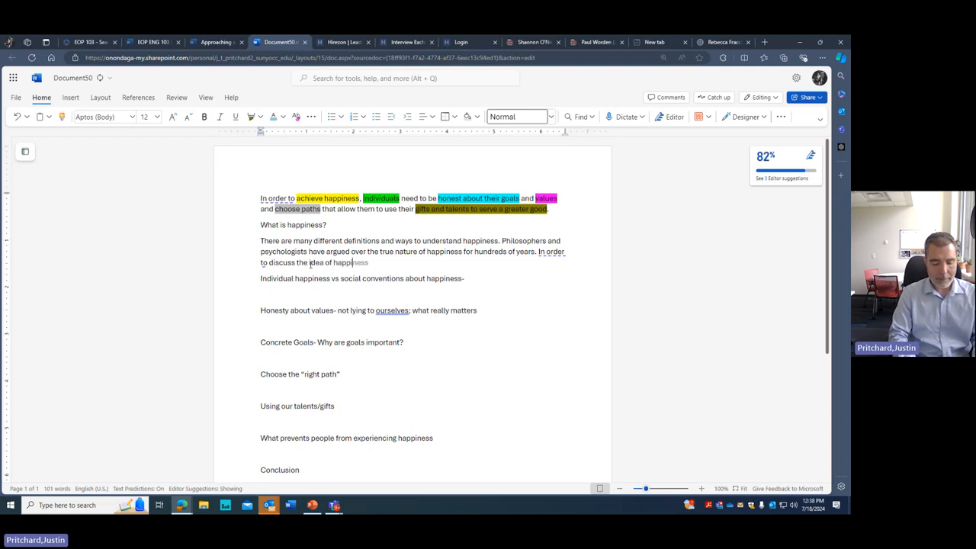
text(we need tyo)
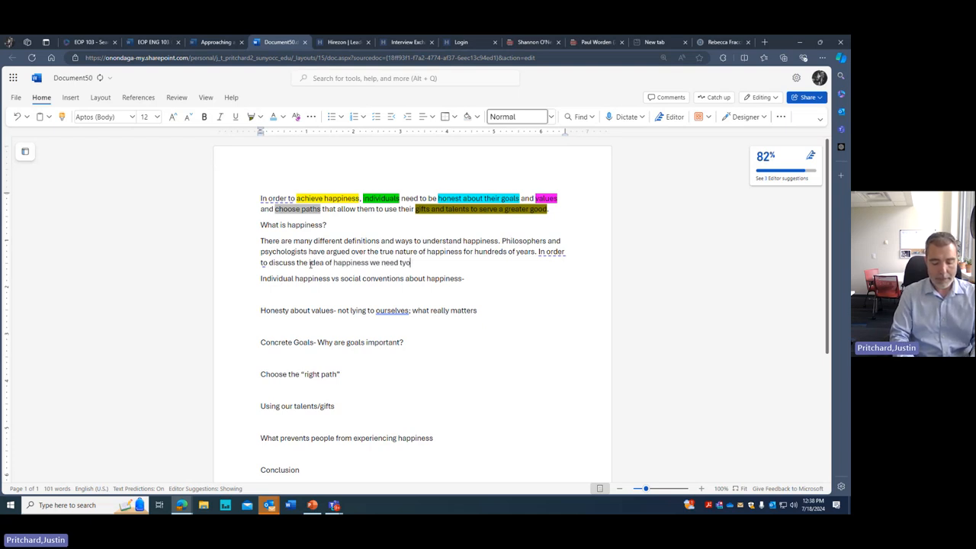
key(Backspace)
text(,)
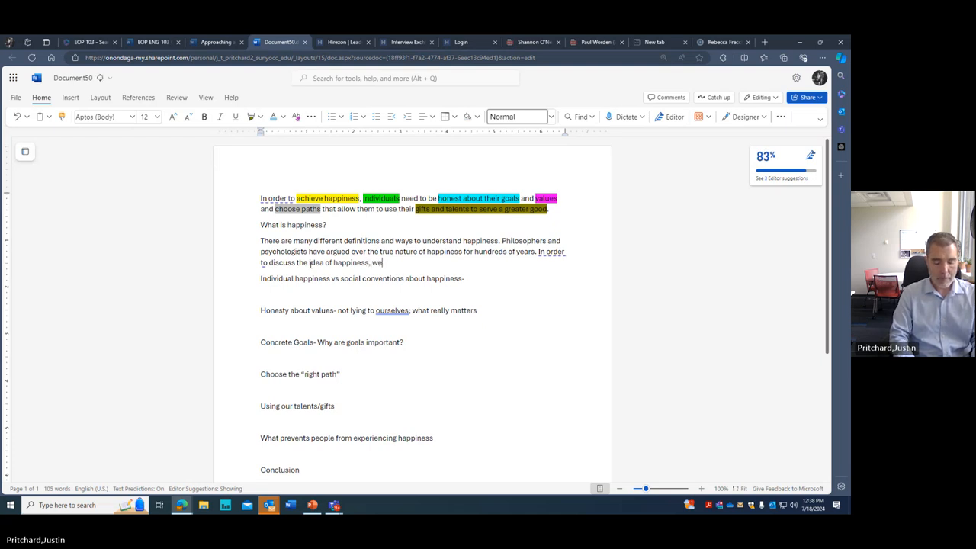
text(need a)
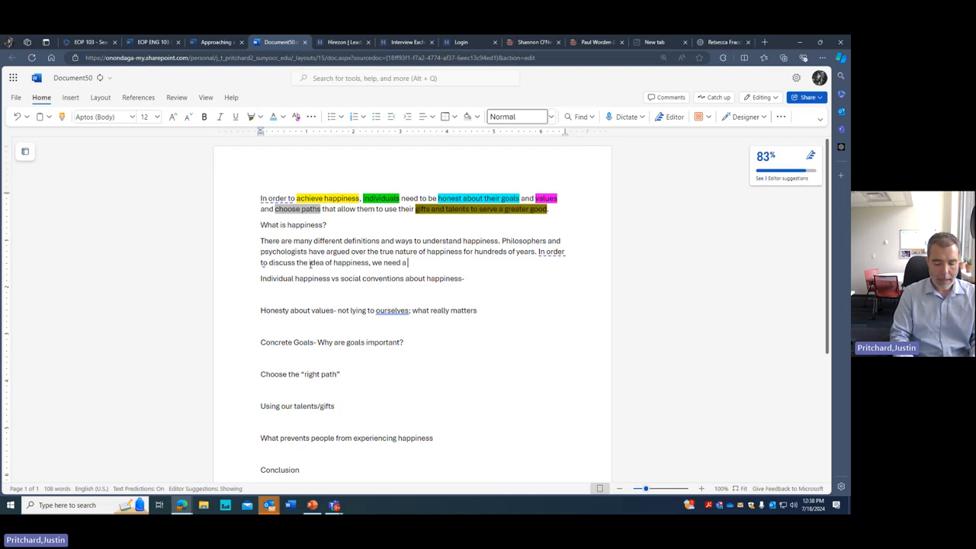
text(common definition.)
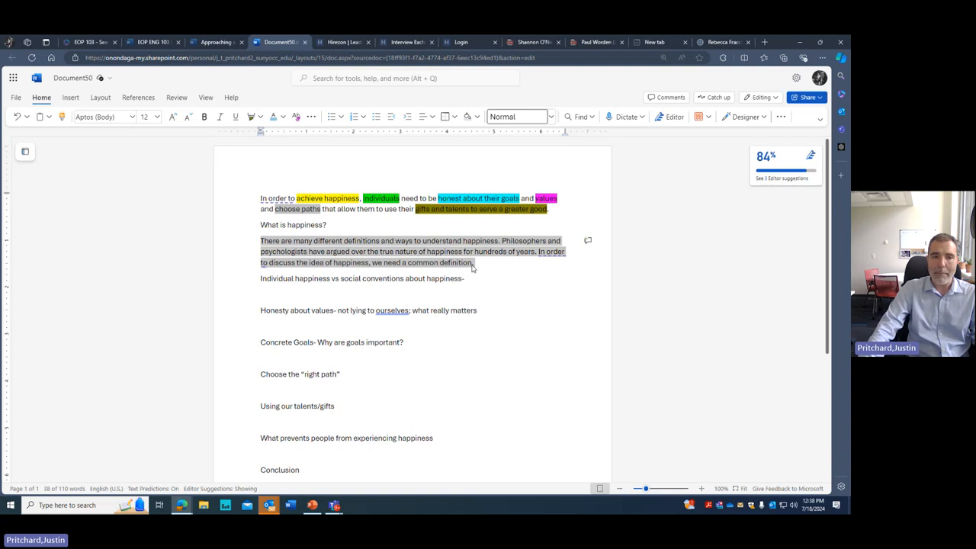
mouse_move(435, 273)
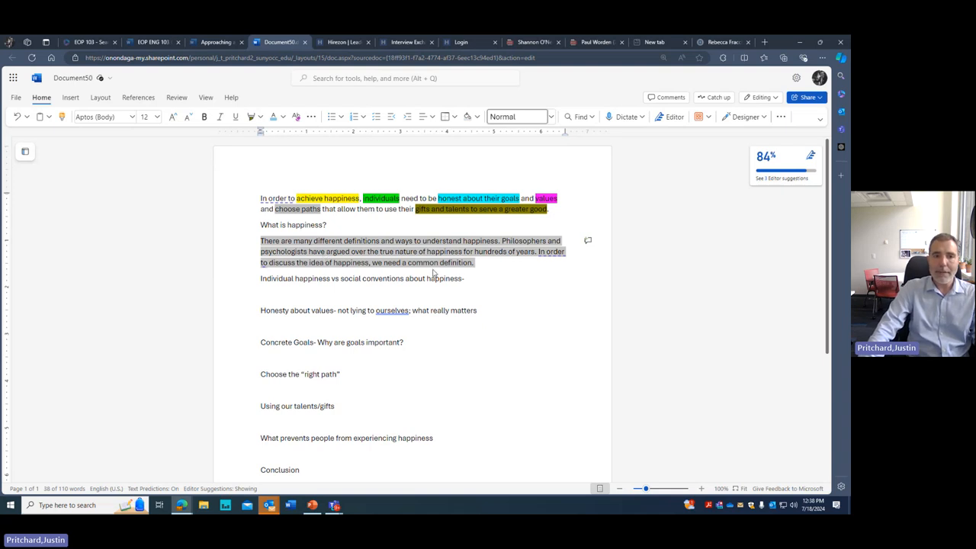
mouse_move(496, 273)
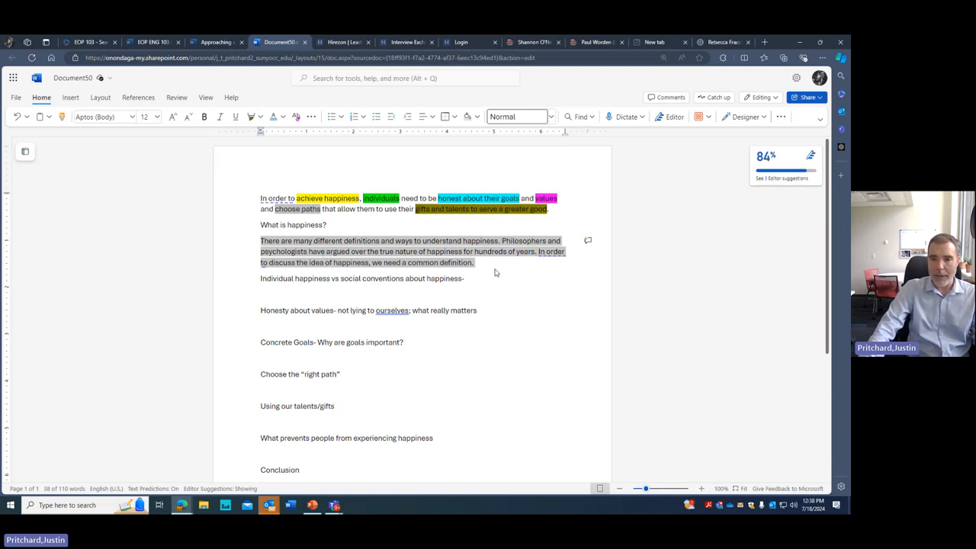
Add an indented '-Aristotle (Storr)' source line beneath the definition paragraph
click(476, 263)
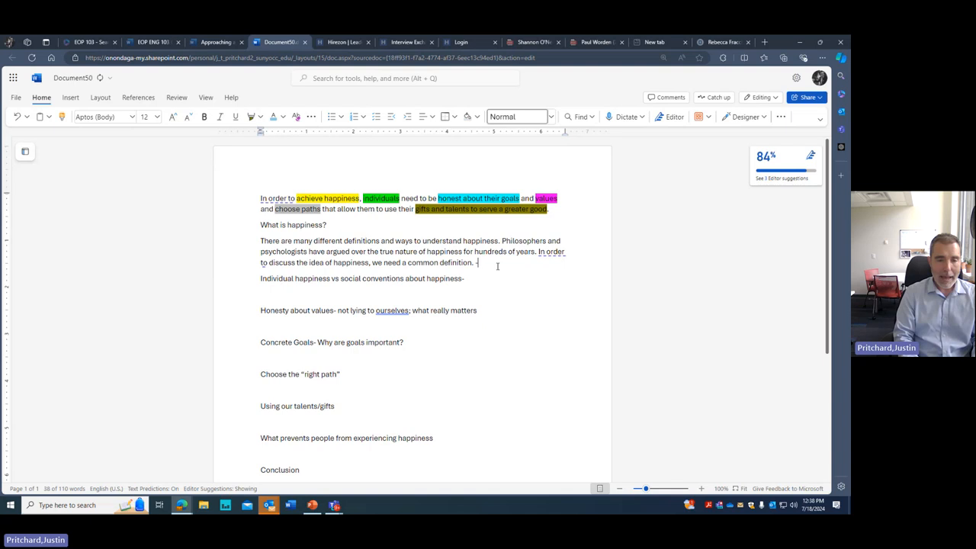
text(Ar)
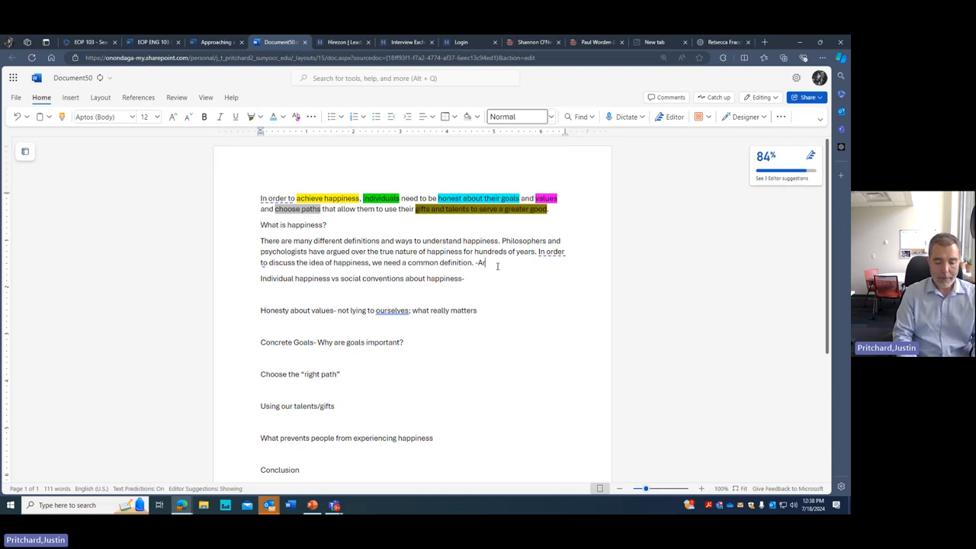
text(istotle)
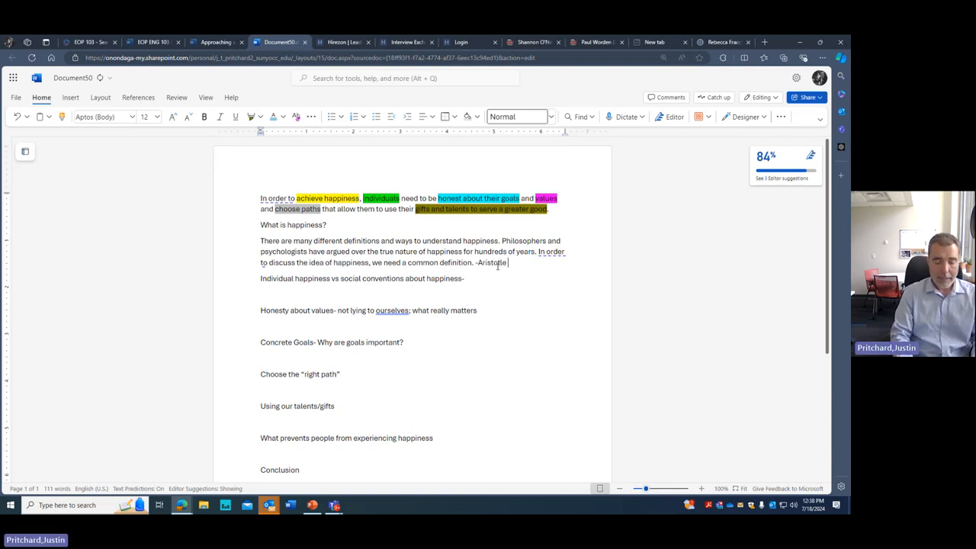
text((Storr)
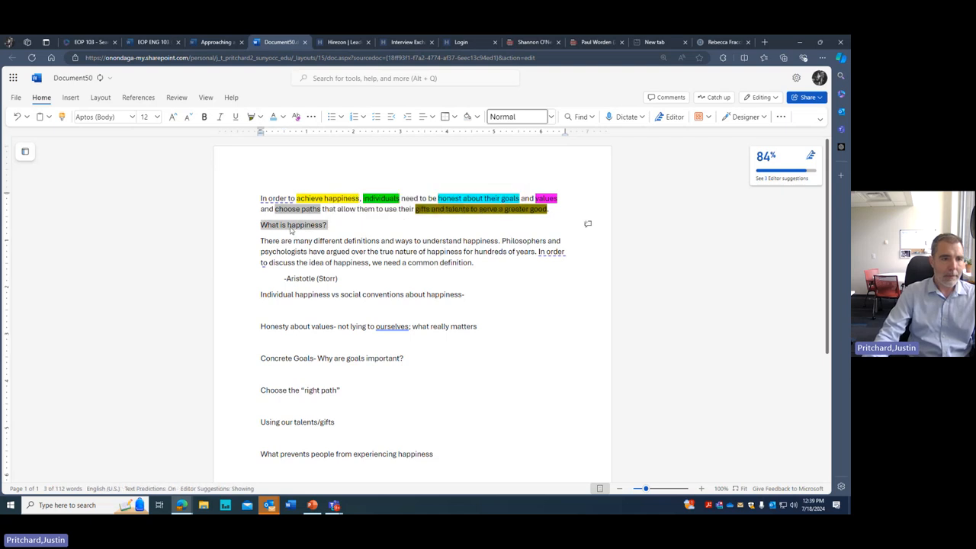
Bring up formatting options on the 'What is happiness?' heading to highlight it
right_click(293, 224)
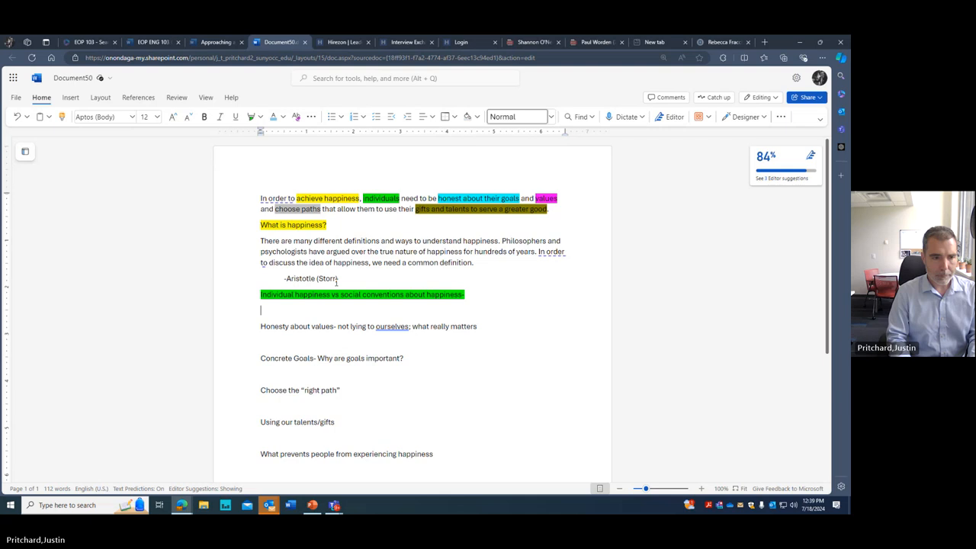
Write that sets of cultural norms and ideas promise to make everyone happy
text(On)
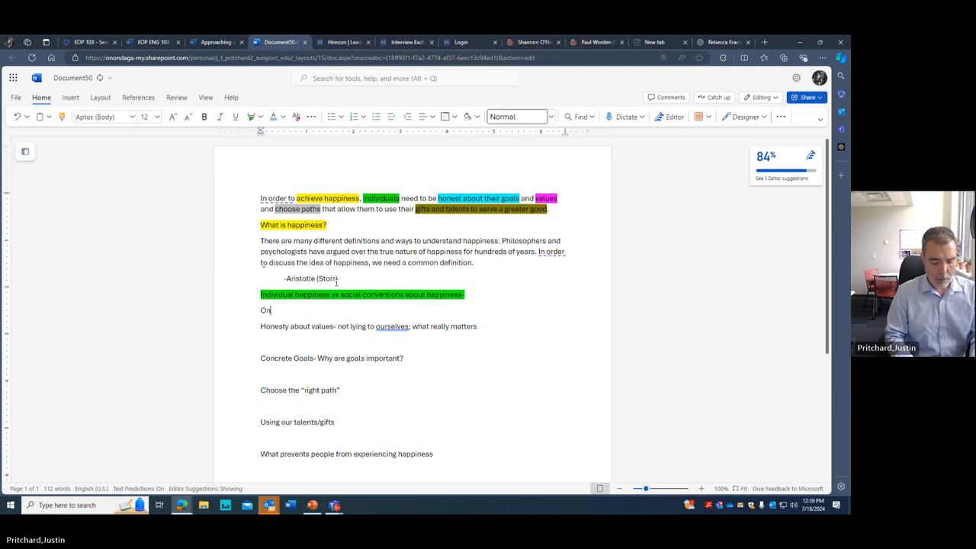
text(e of the this)
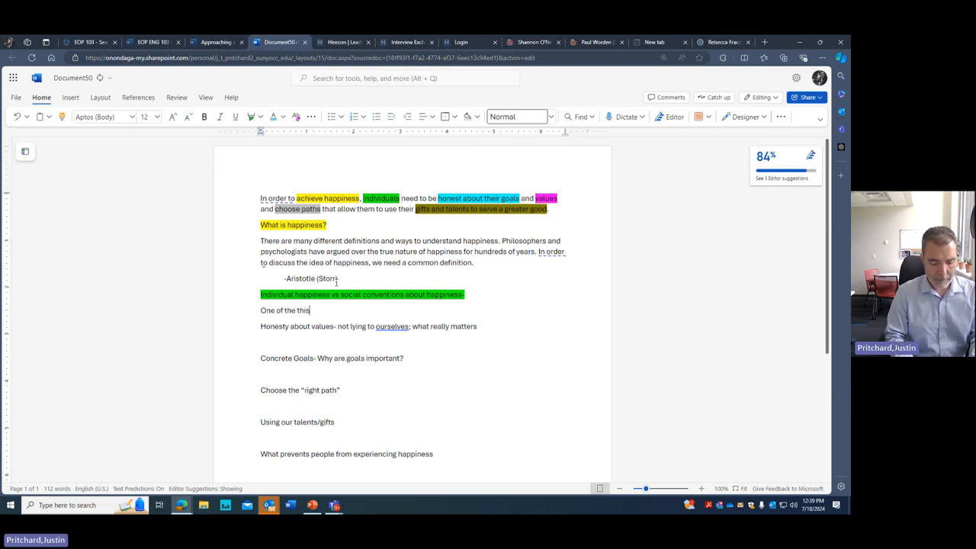
text(ngs that makes happine)
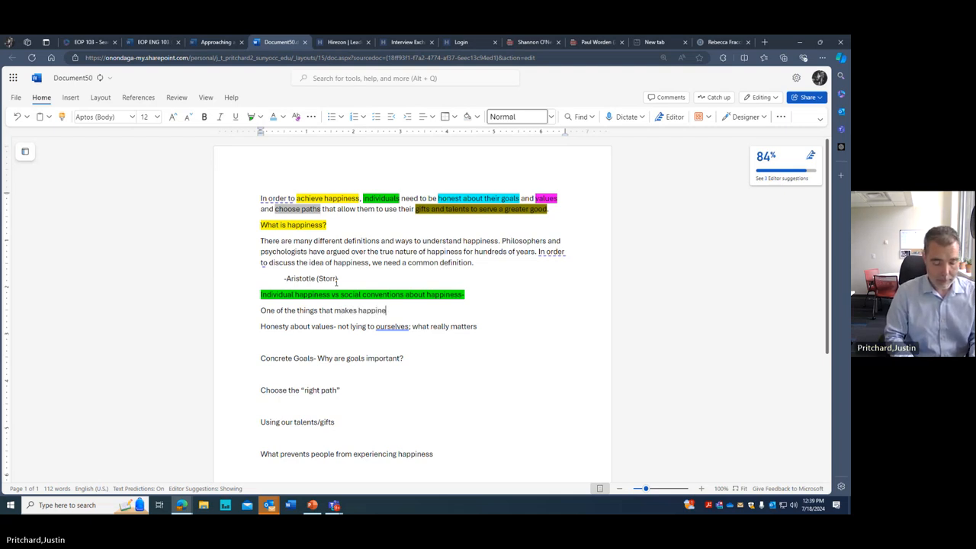
text(so challenging)
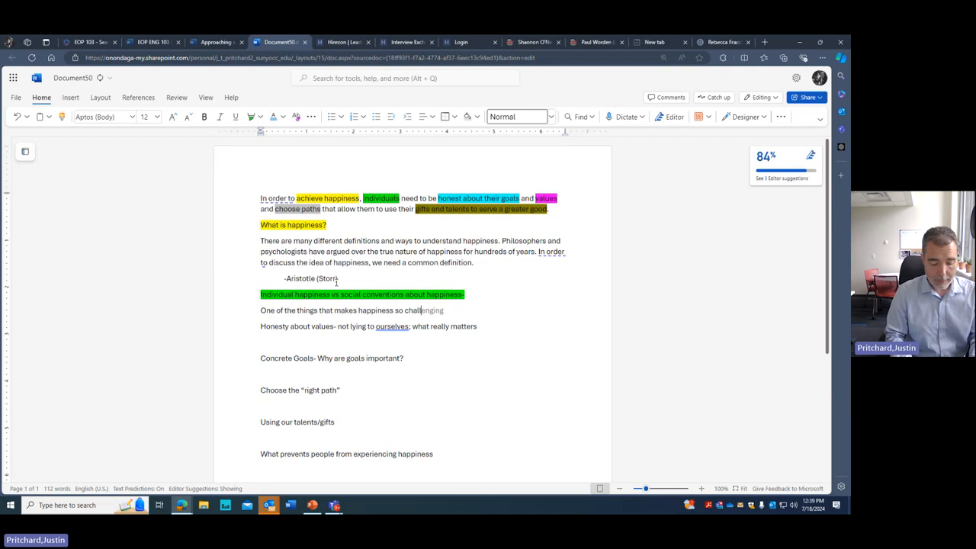
text(is)
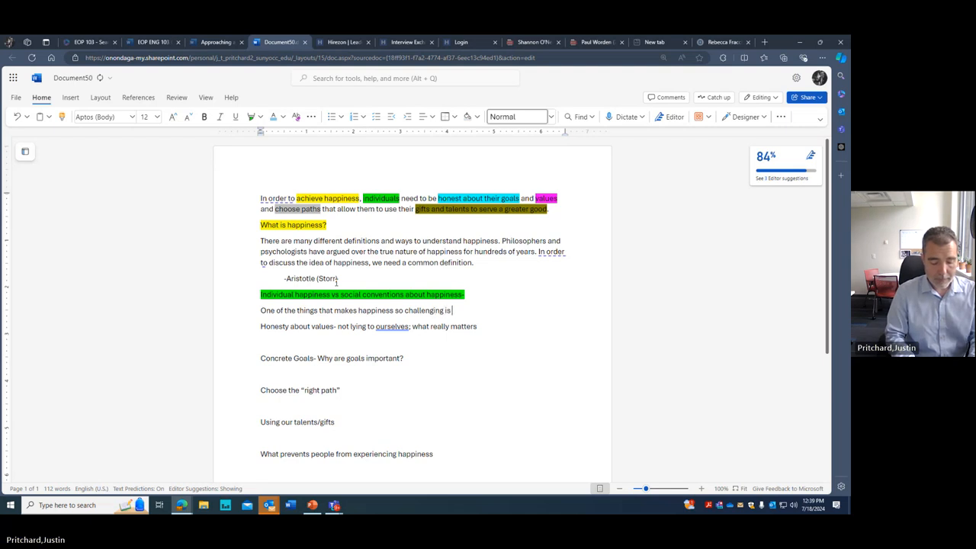
text(that there ar)
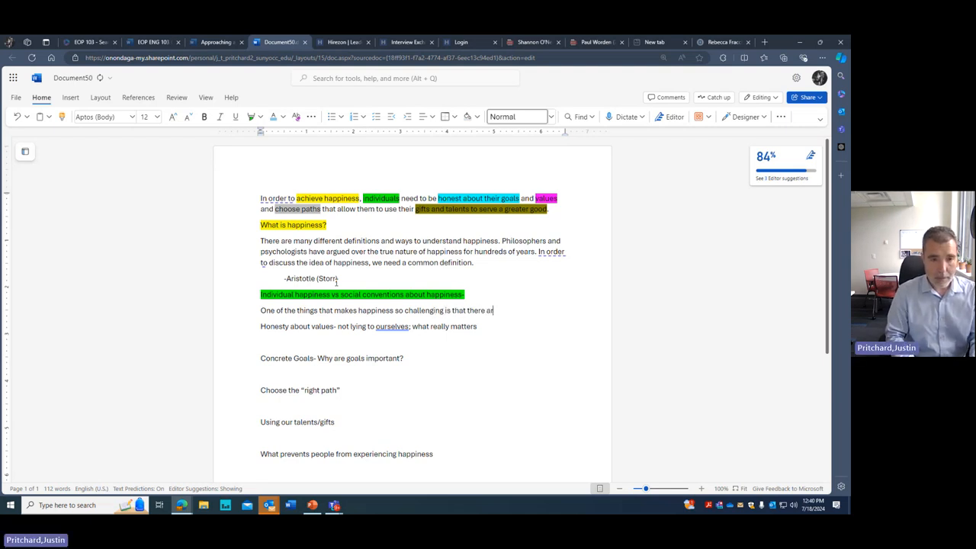
text(e)
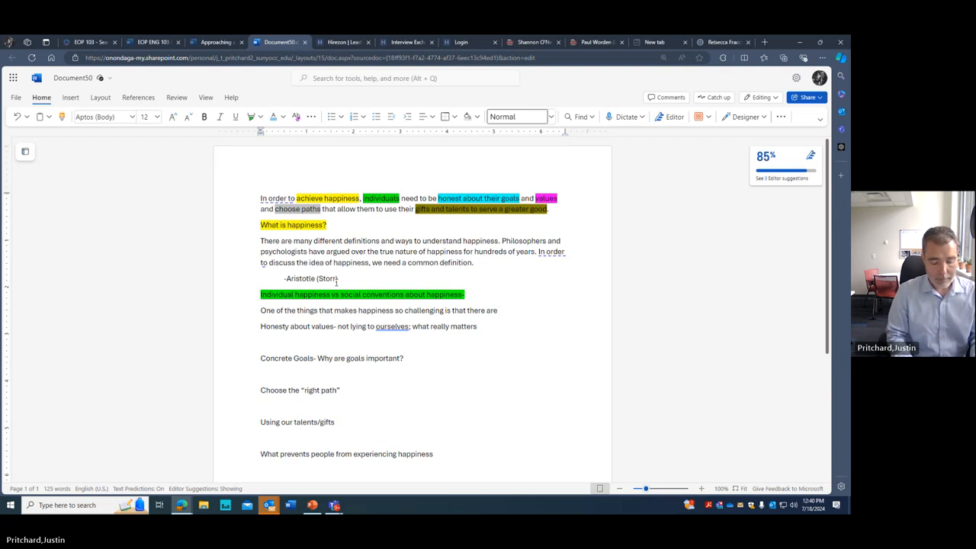
text(setys of cultural nopr)
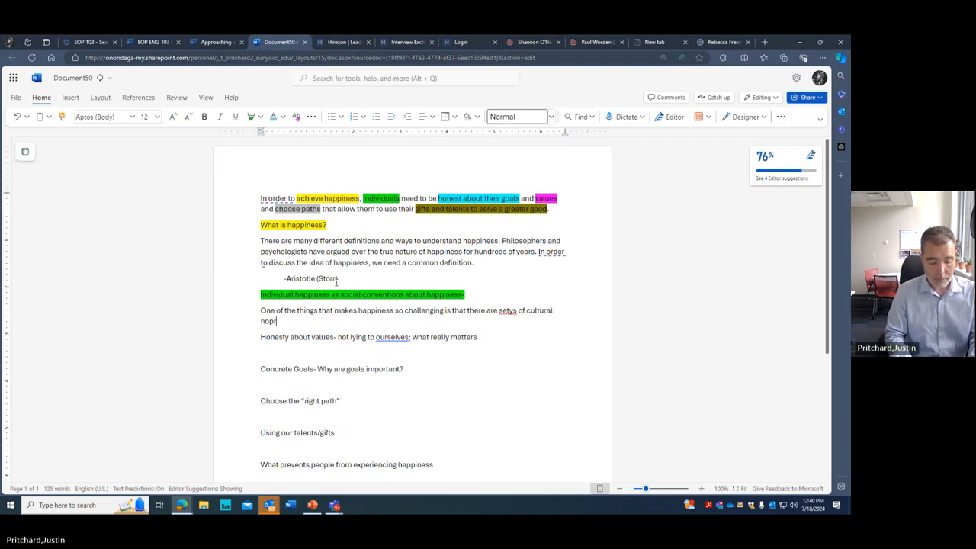
text(ms and ideas)
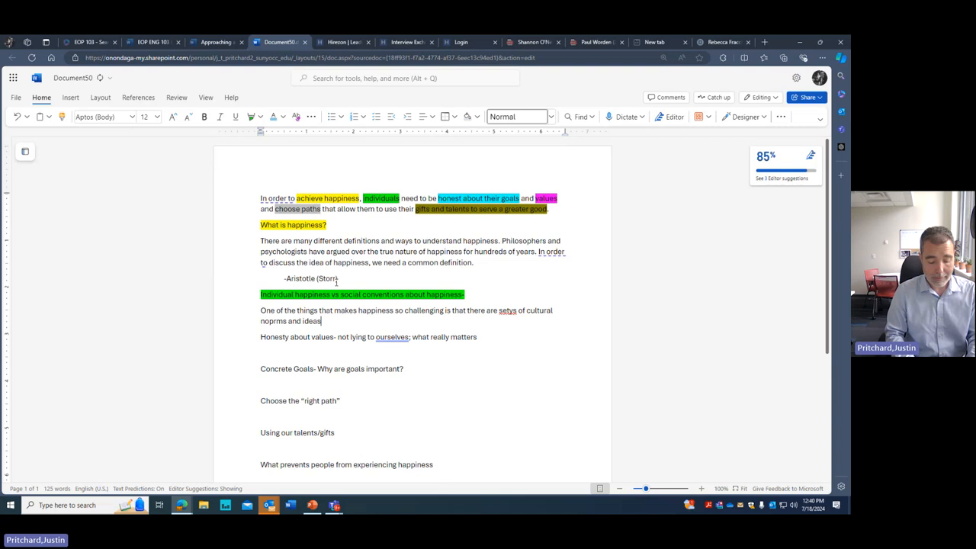
text(that promise to mak)
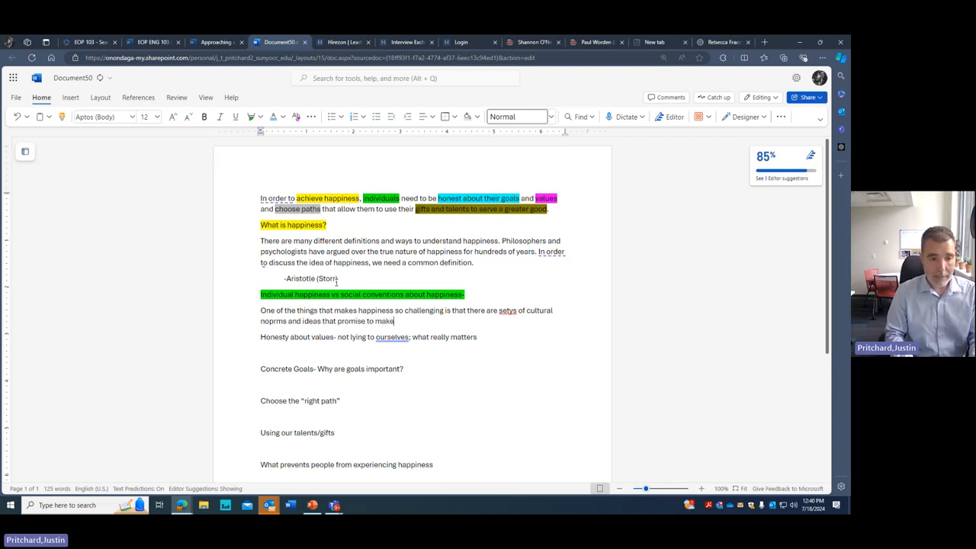
text(everyo)
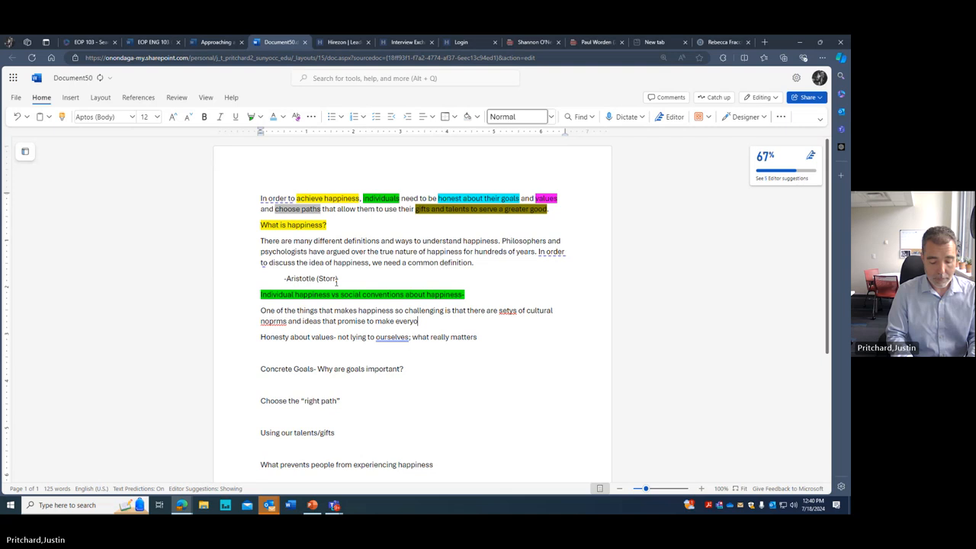
text(ne happy.)
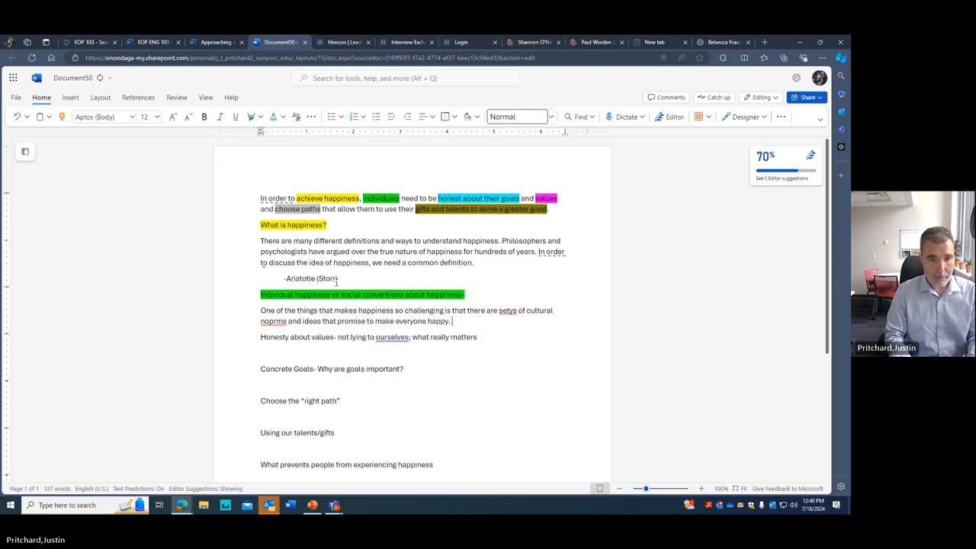
Append the examples '(Money/ Jobs/ Success/ House)' after the topic sentence
text(()
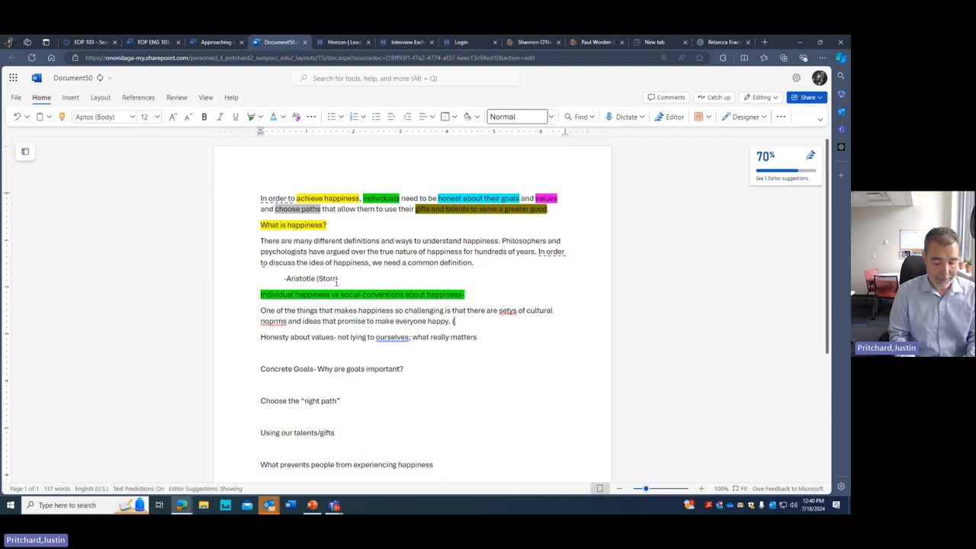
text(Money)O)
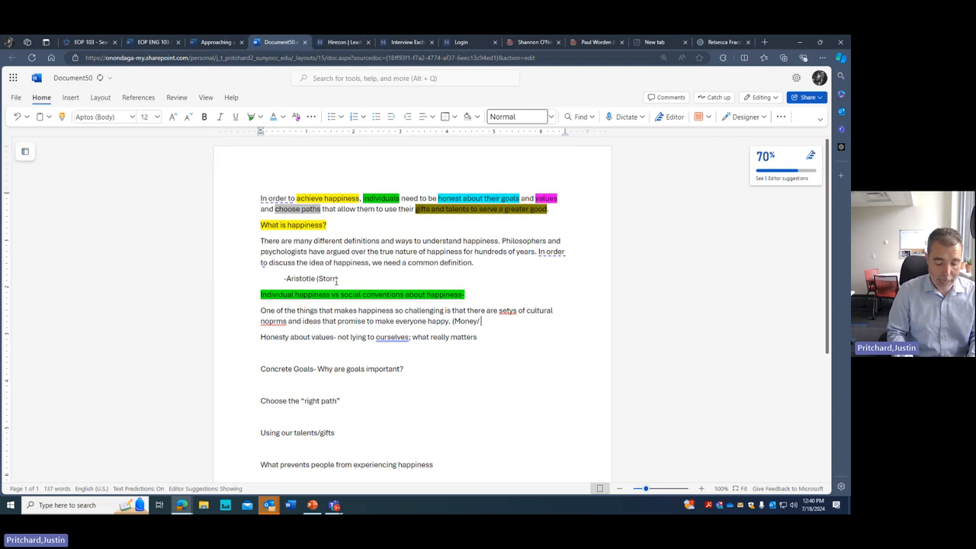
text(Jobs)
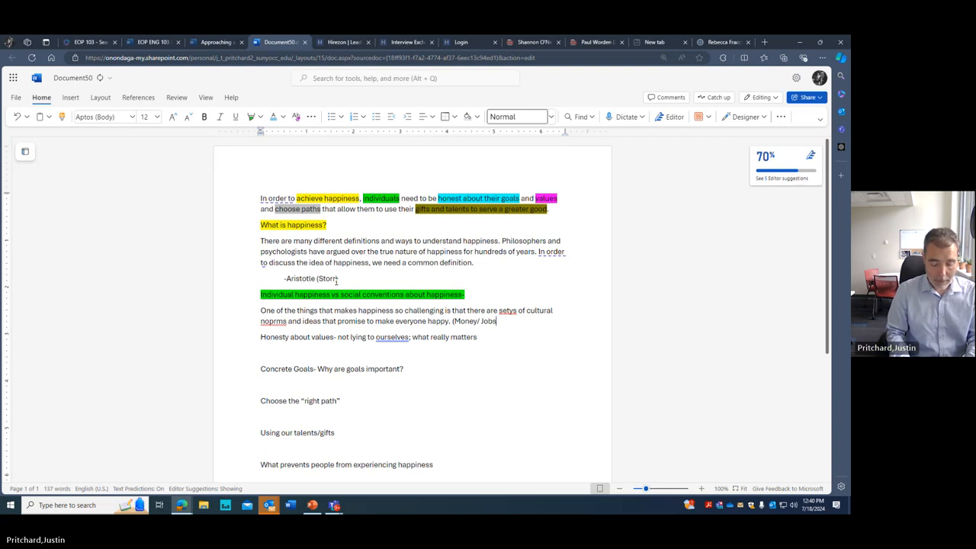
text(Success/)
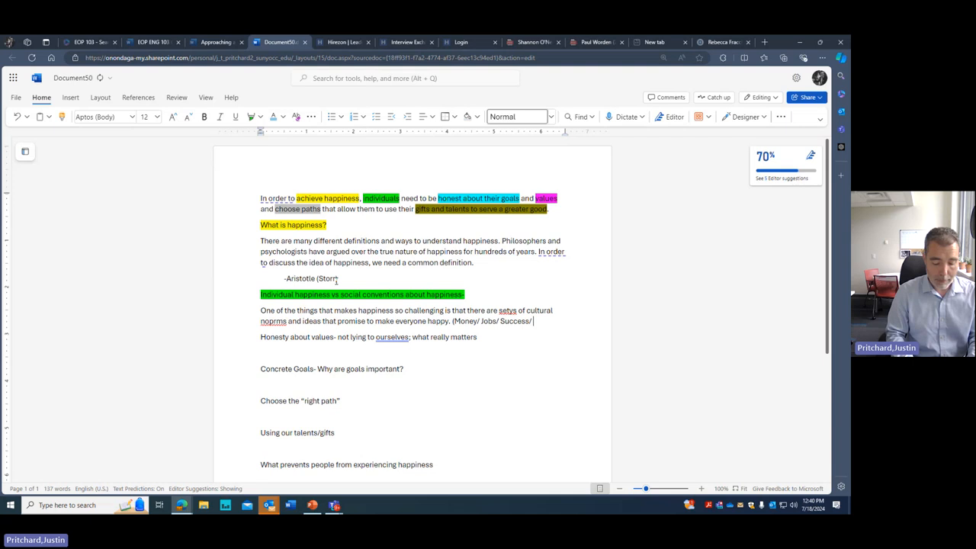
text(House))
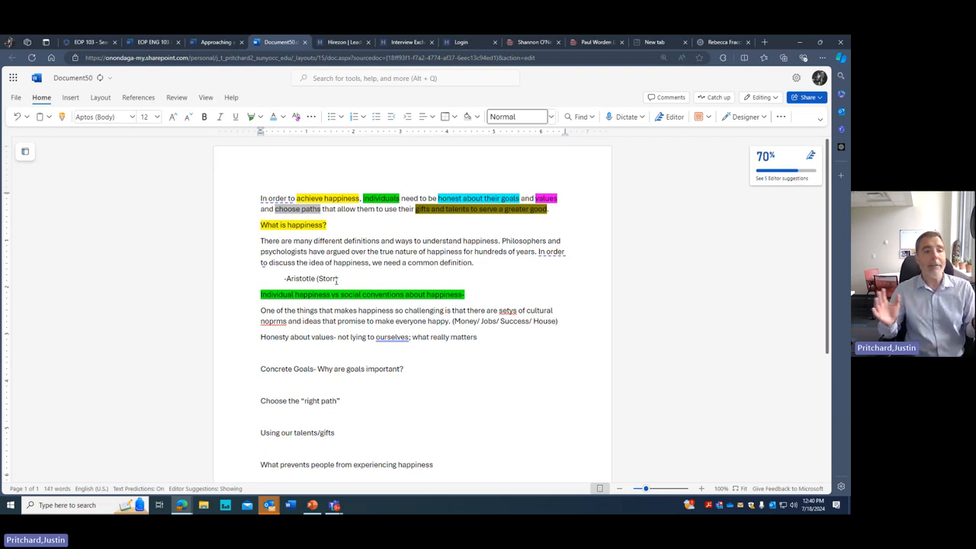
mouse_move(273, 320)
text())
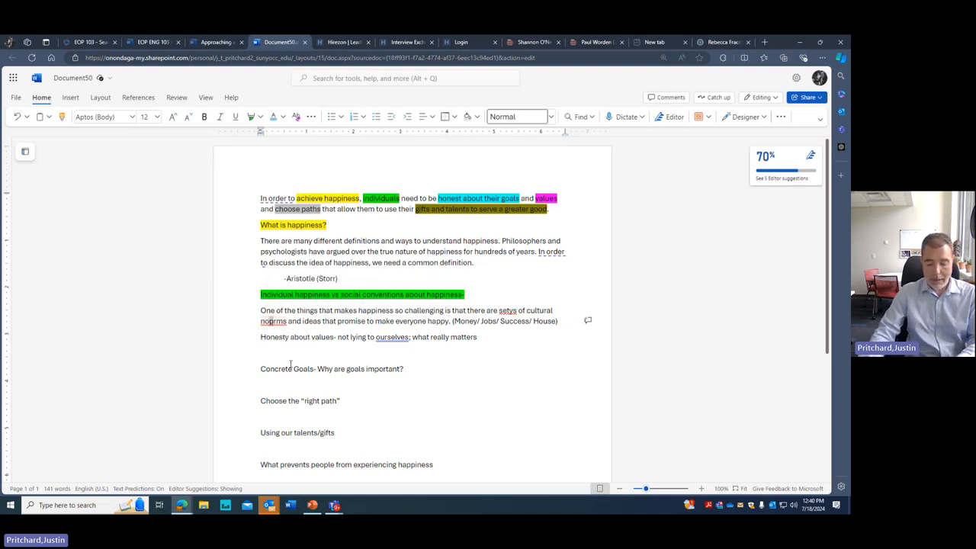
Write 'In order to achieve happiness, be honest and reflect on your goals.' under the honesty heading
click(565, 320)
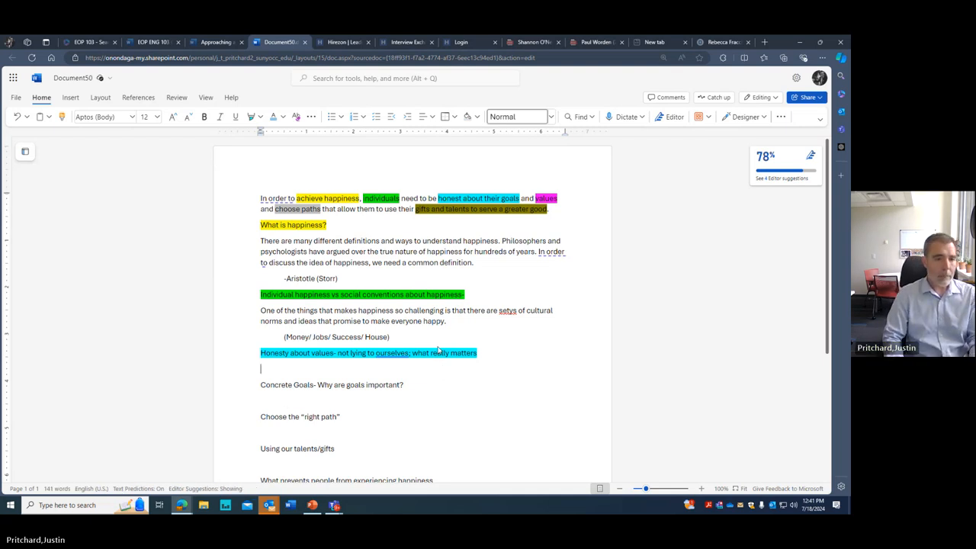
text(In)
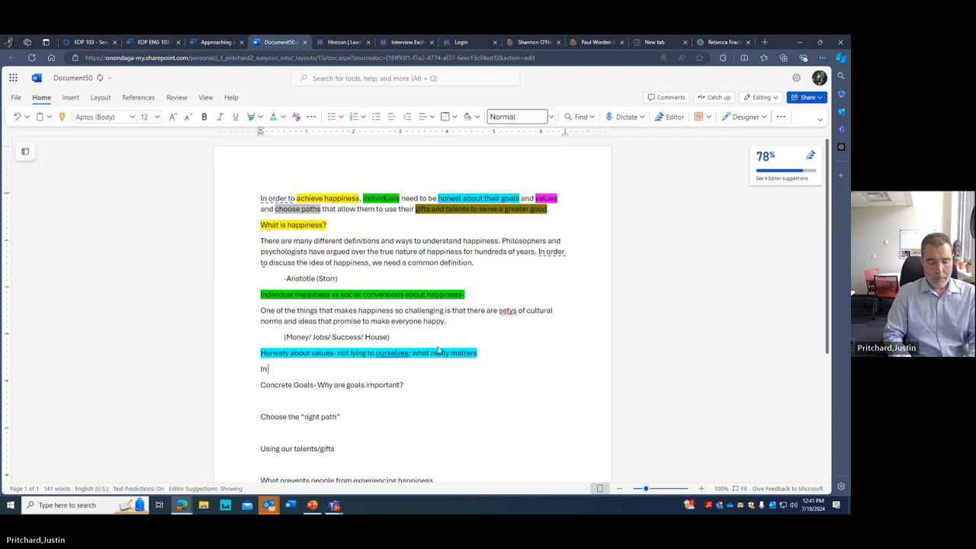
text(order to)
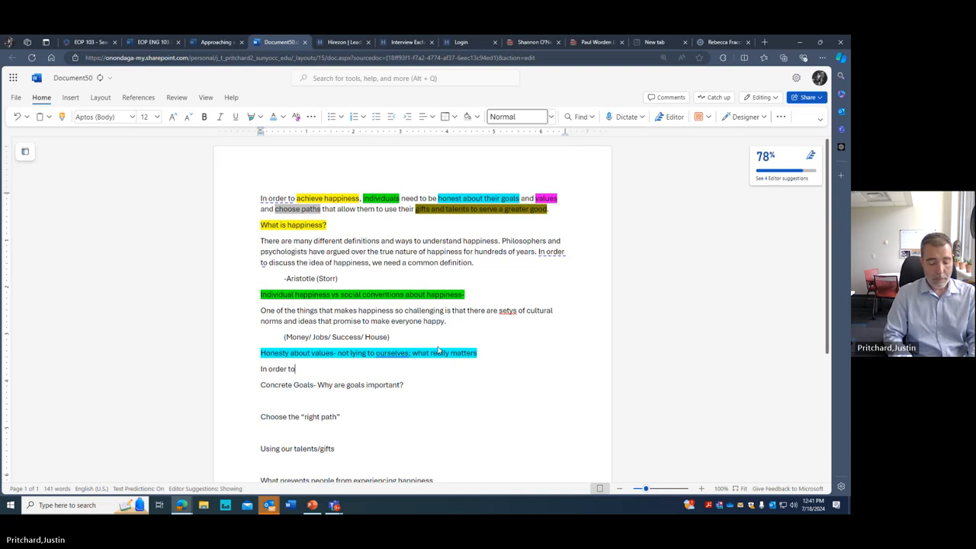
text(achieve)
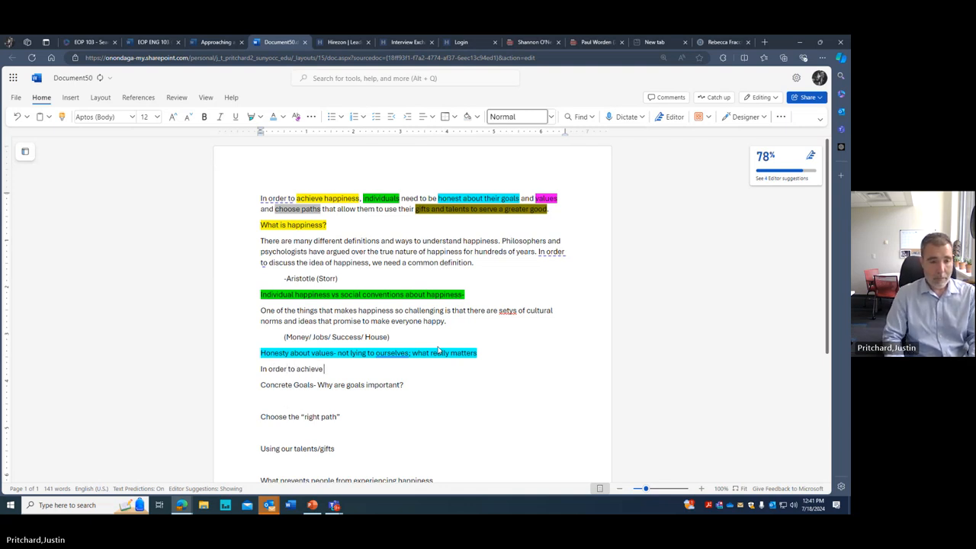
text(happiness)
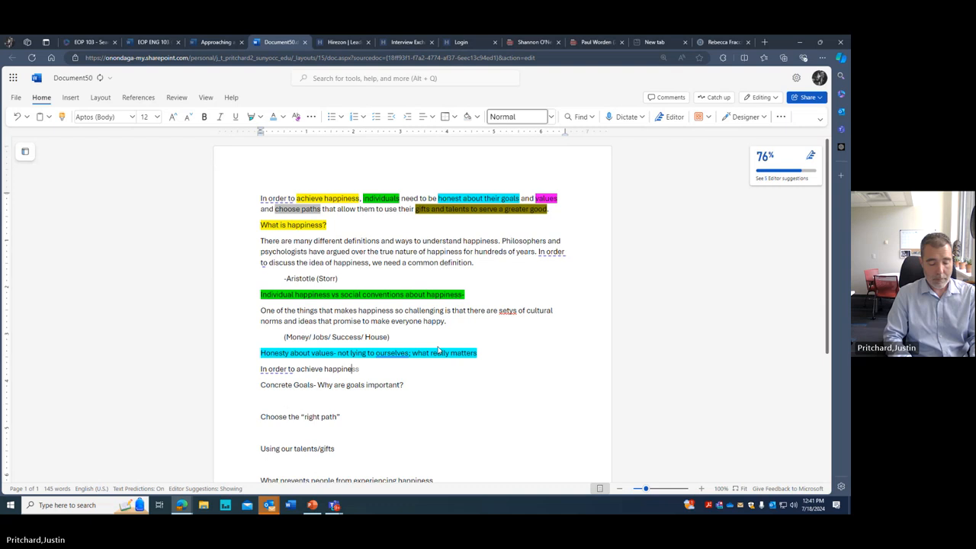
text(, it's impor)
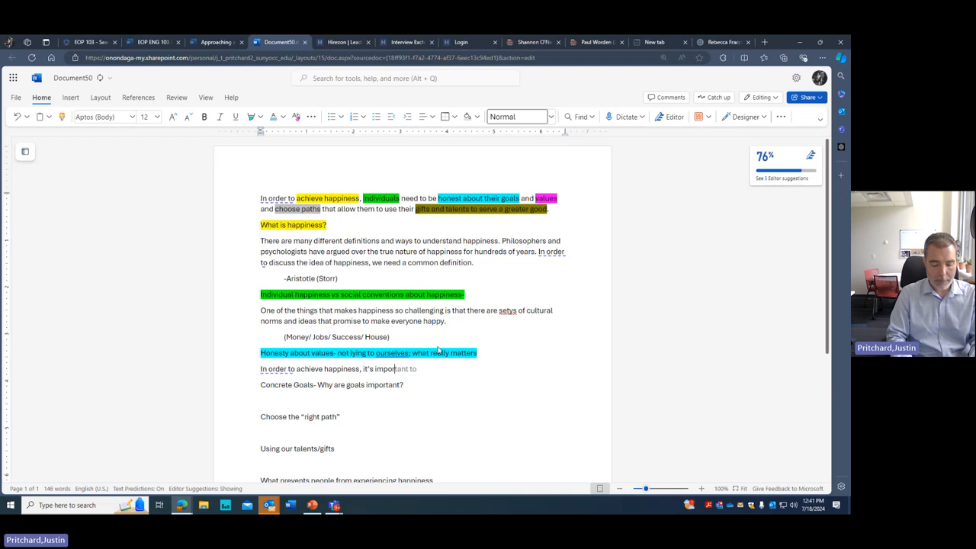
text(be)
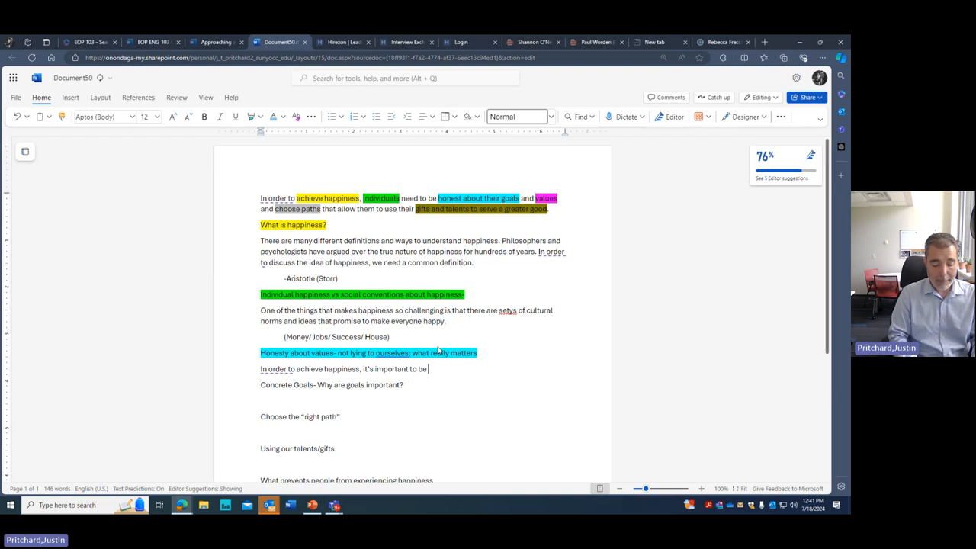
text(honest and)
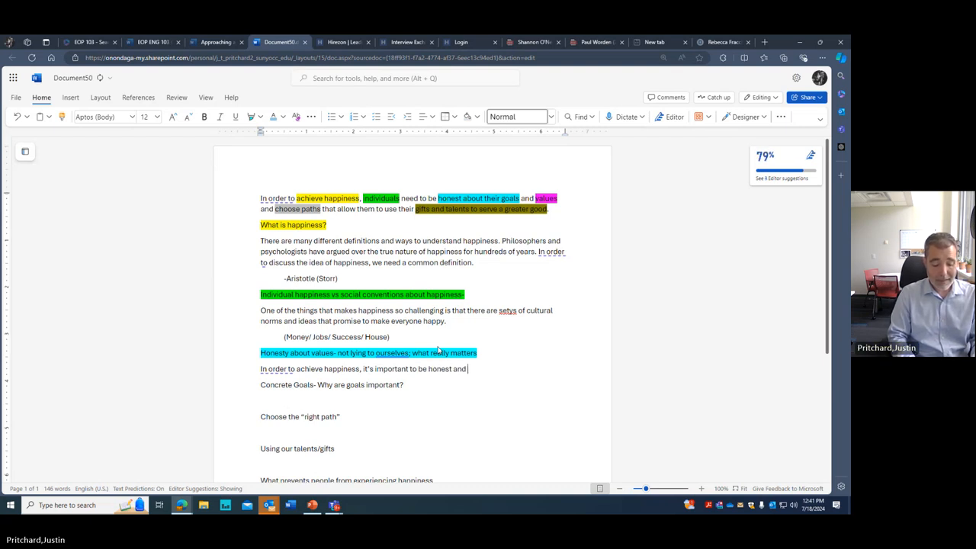
text(reflect on yo)
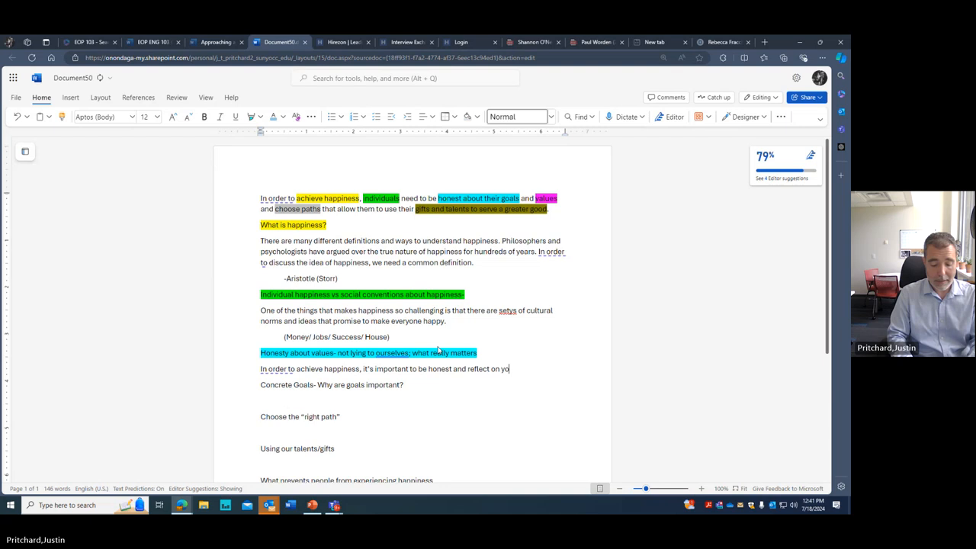
text(ur goals.)
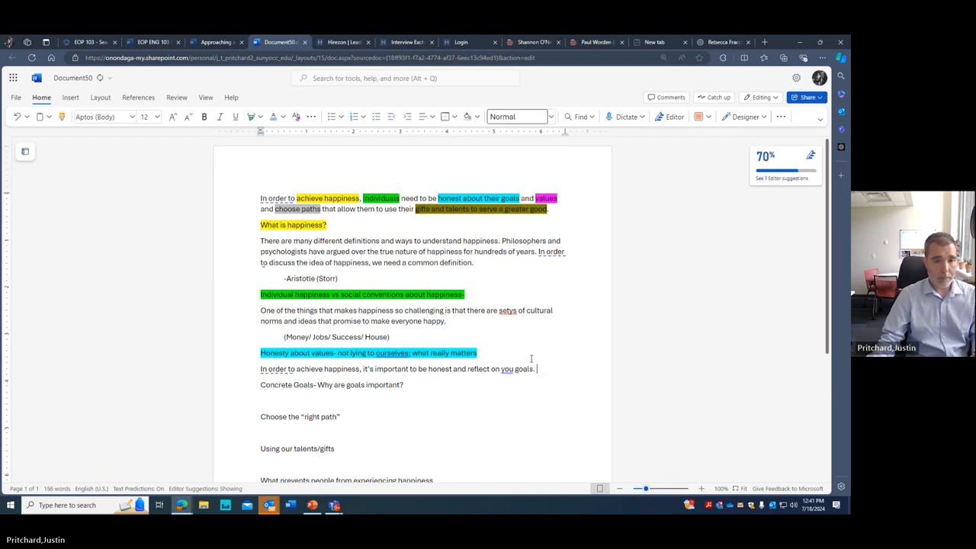
mouse_move(507, 367)
text(r)
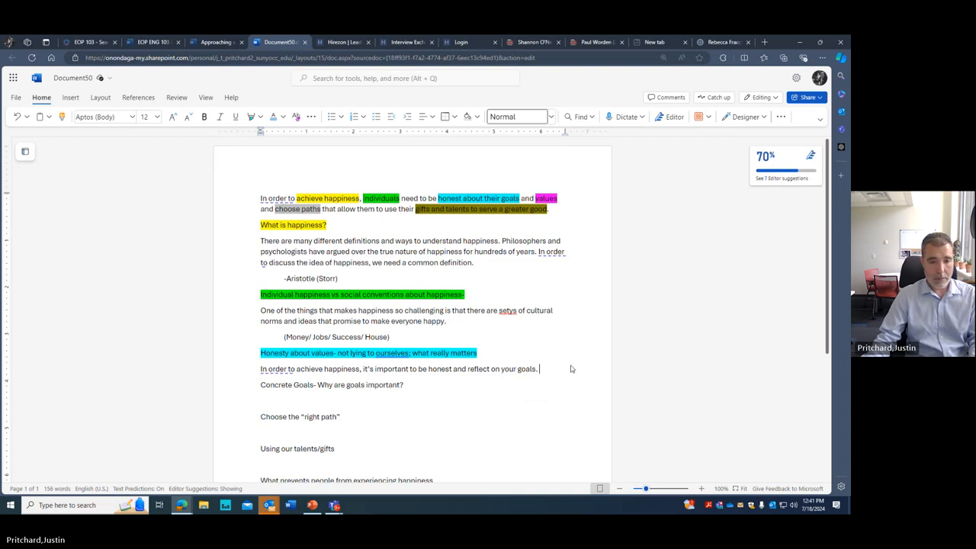
Add that it is important to know why we pursue specific goals and ideas
text(It is important to)
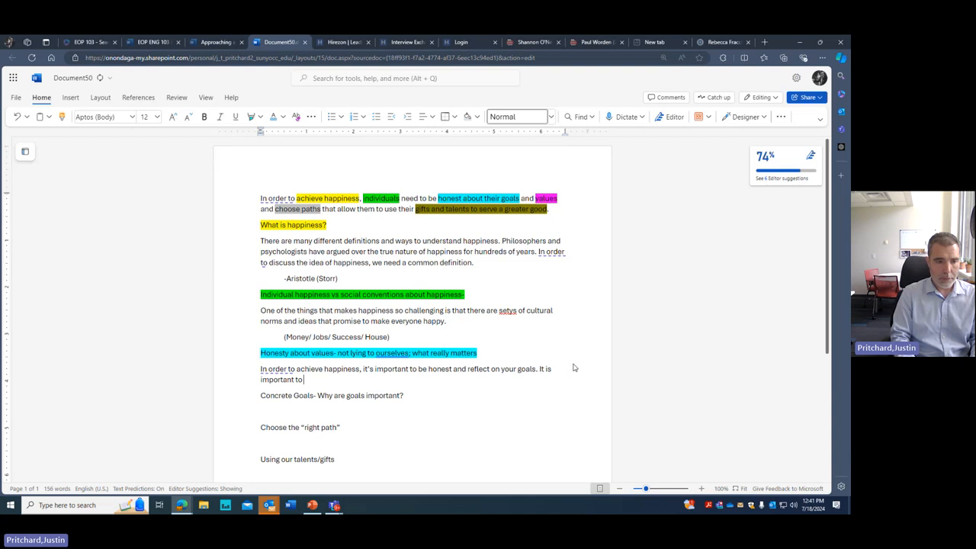
text(know wh)
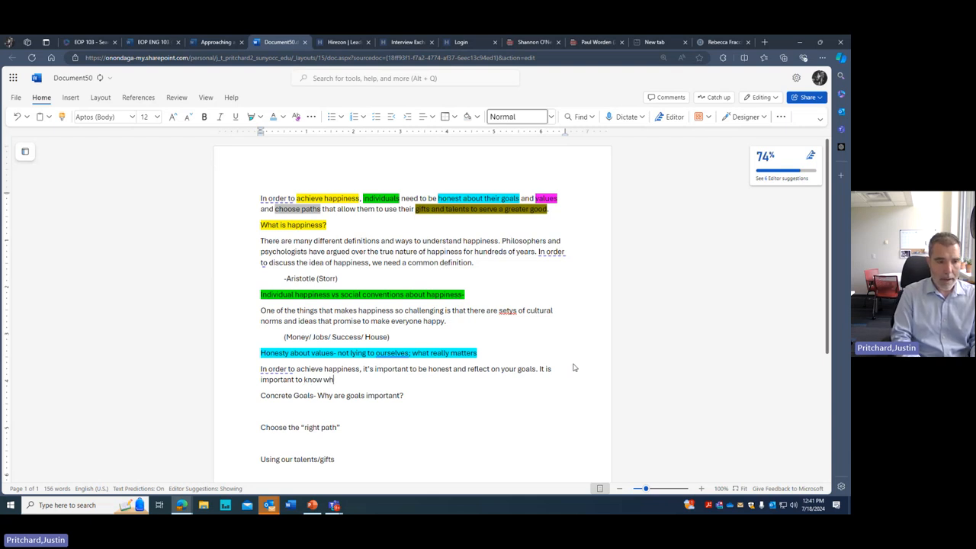
text(y w)
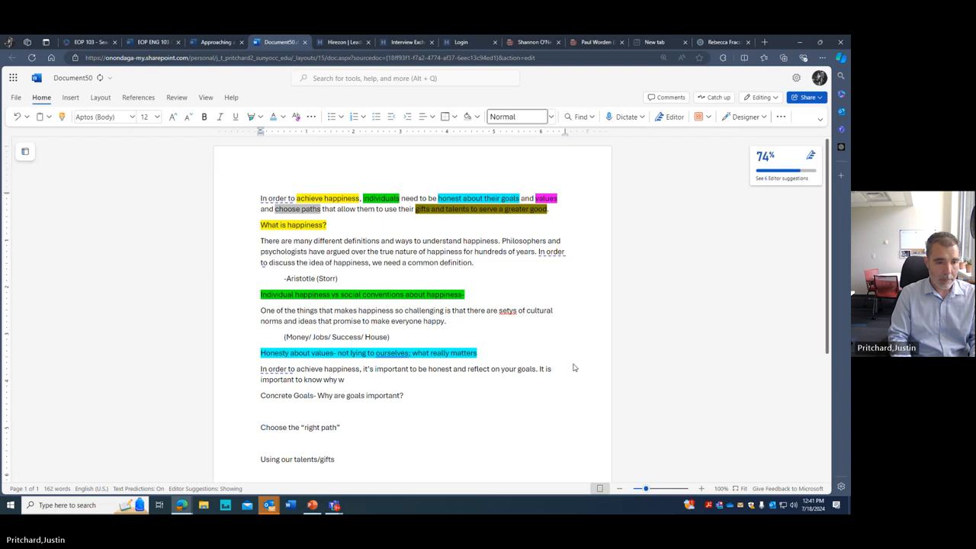
text(we)
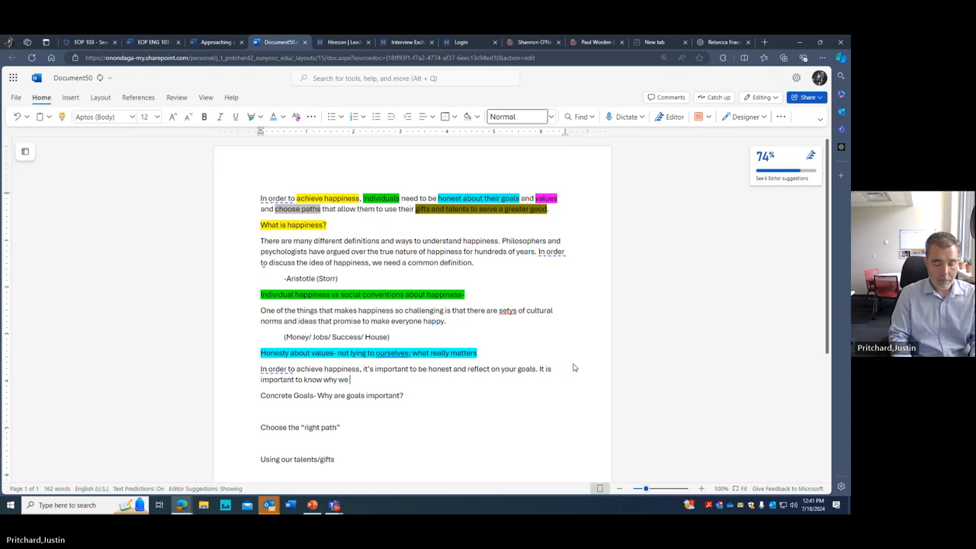
text(pursui)
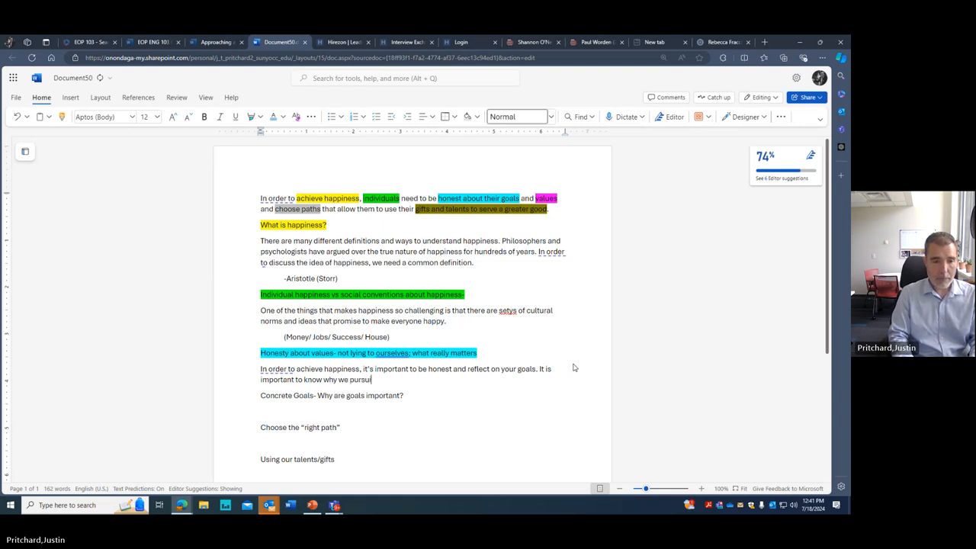
text(e)
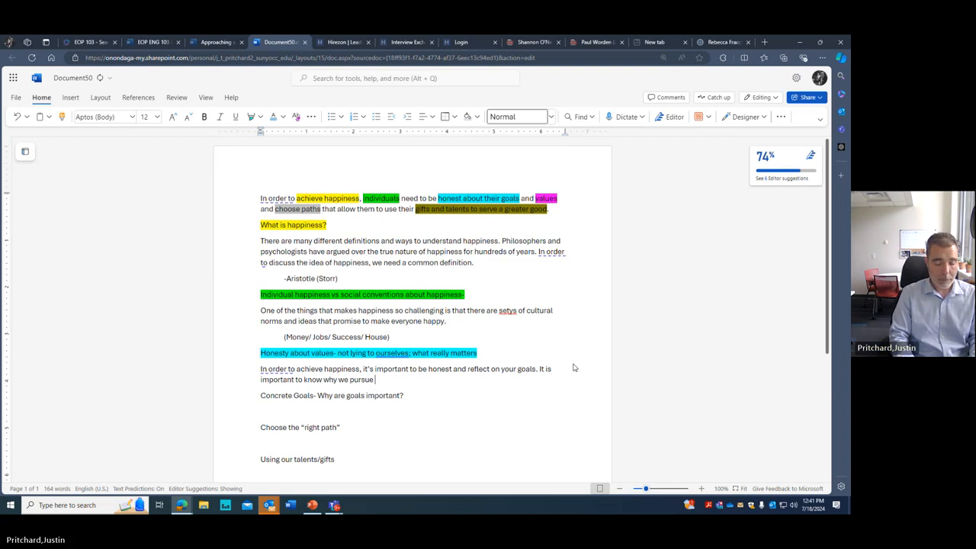
text(specific goals and)
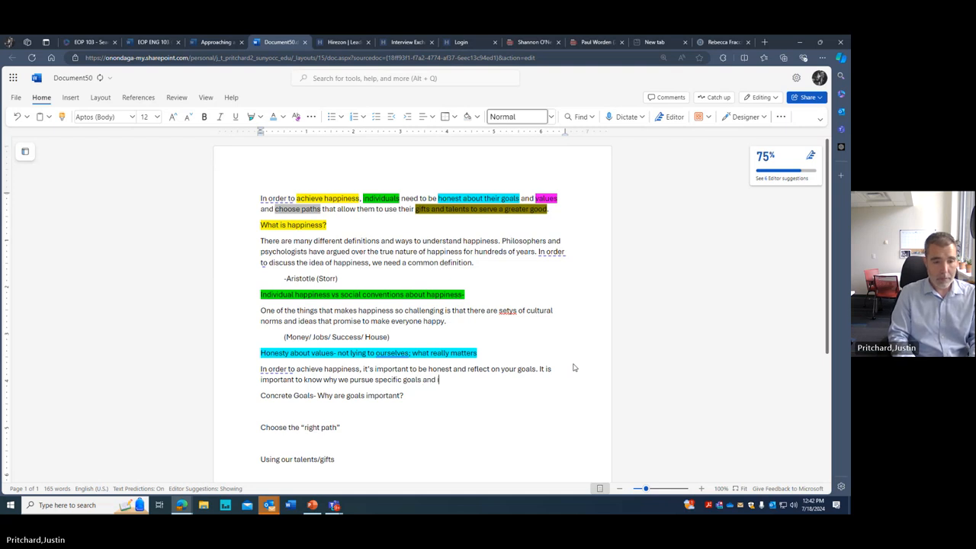
text(ideas.)
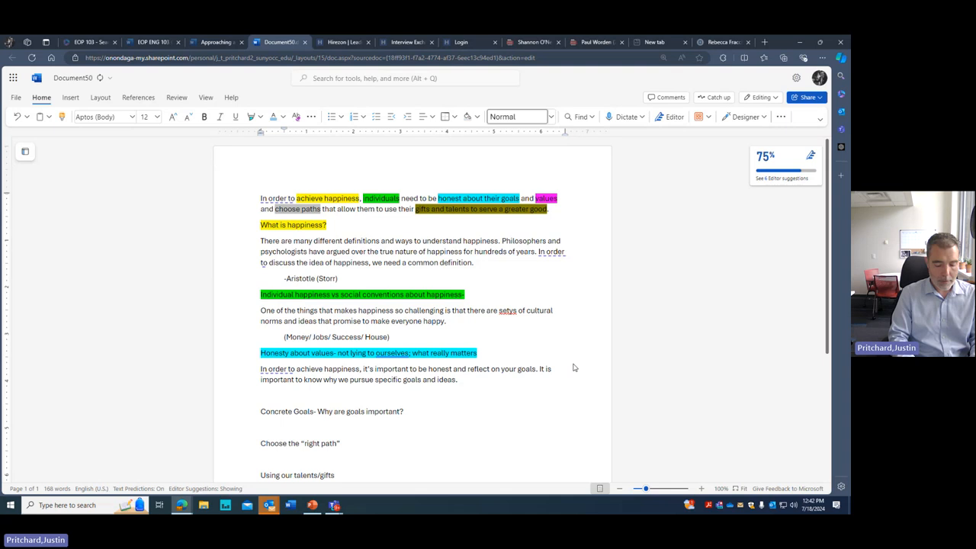
Add the indented sub-point 'Identity', correcting its spelling via the Spelling suggestion
text(Identi)
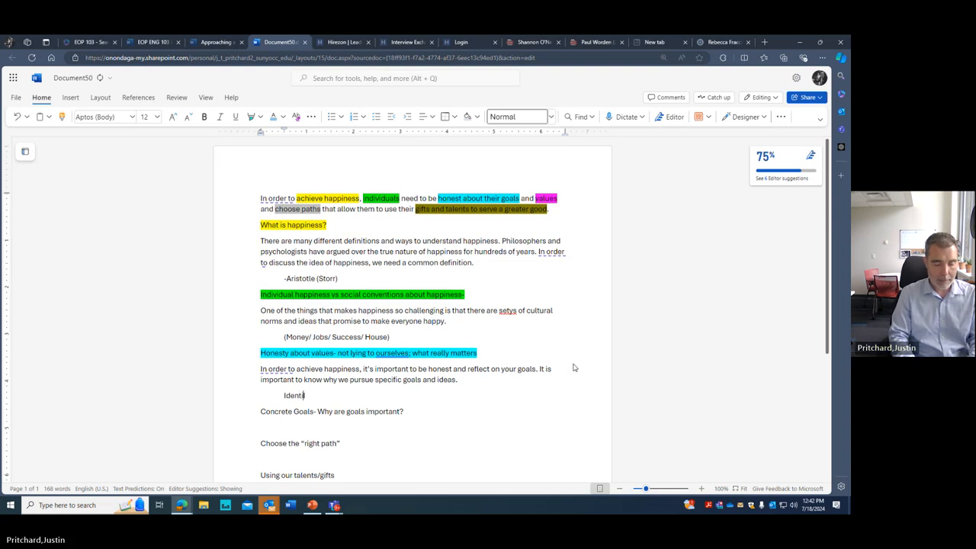
text(iy)
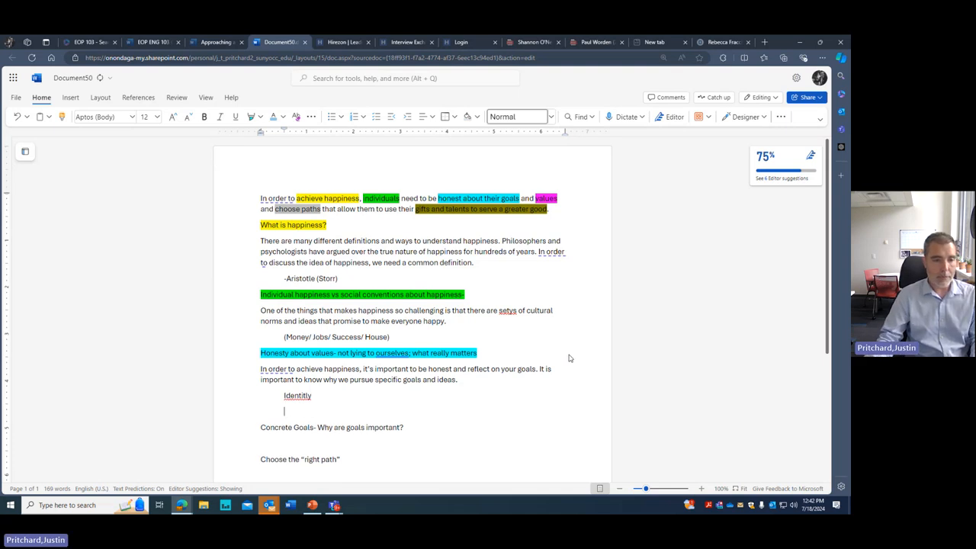
right_click(297, 395)
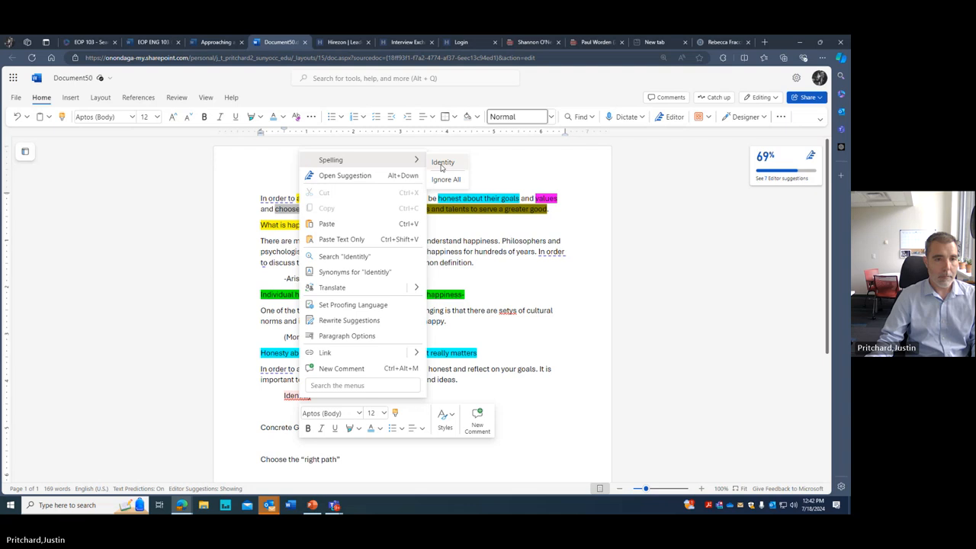
click(442, 161)
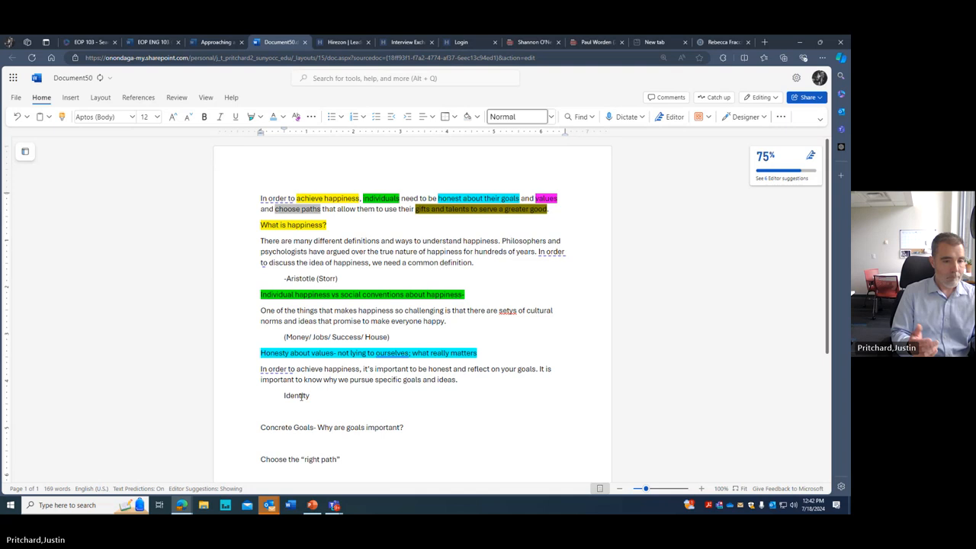
Add 'Values' as the next indented sub-point
text(VaVV)
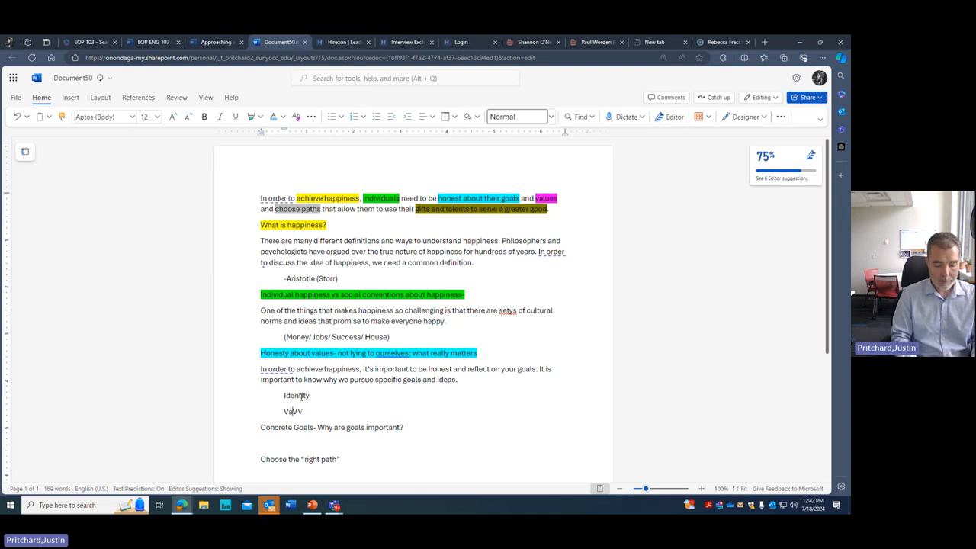
text(lues)
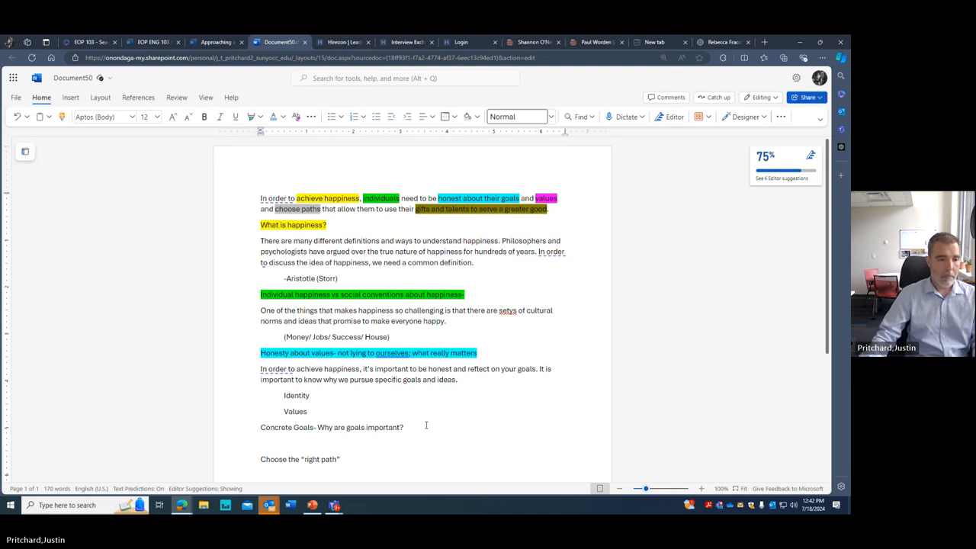
scroll(down, 3)
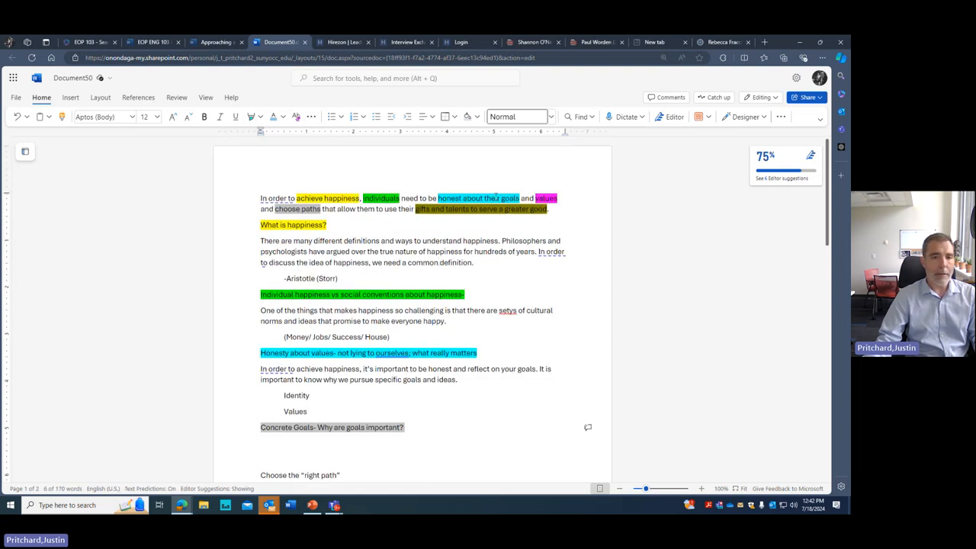
Write that goals aligned with your sense of purpose give you something meaningful
scroll(down, 3)
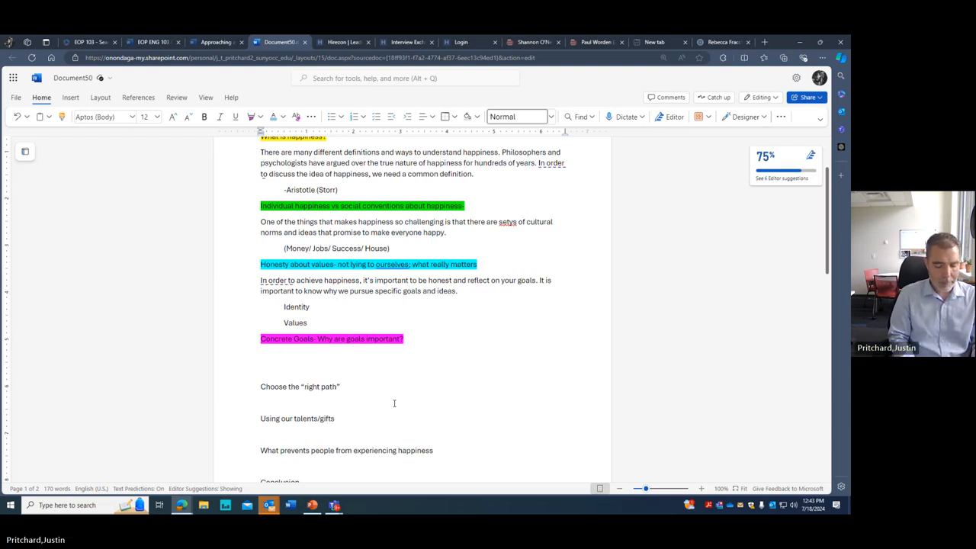
text(Have goals)
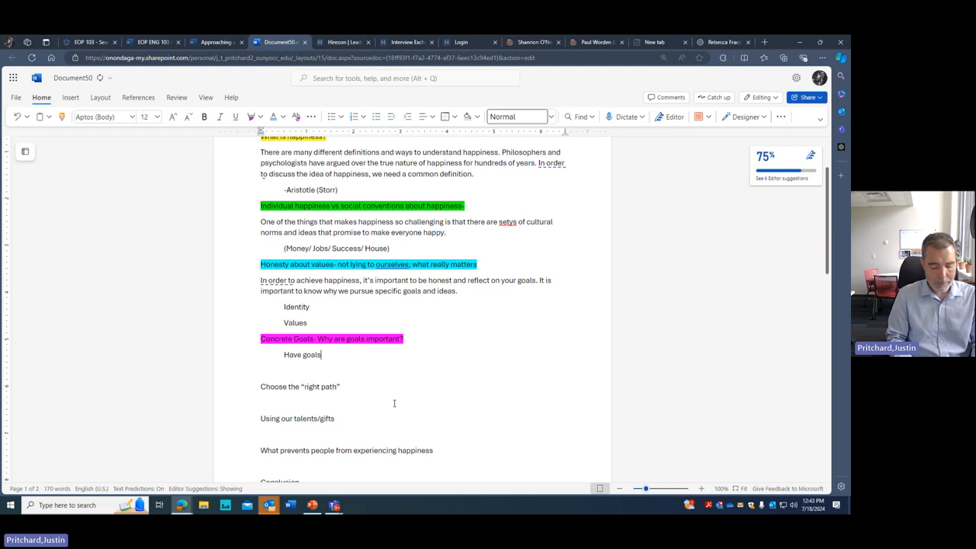
text(aligned)
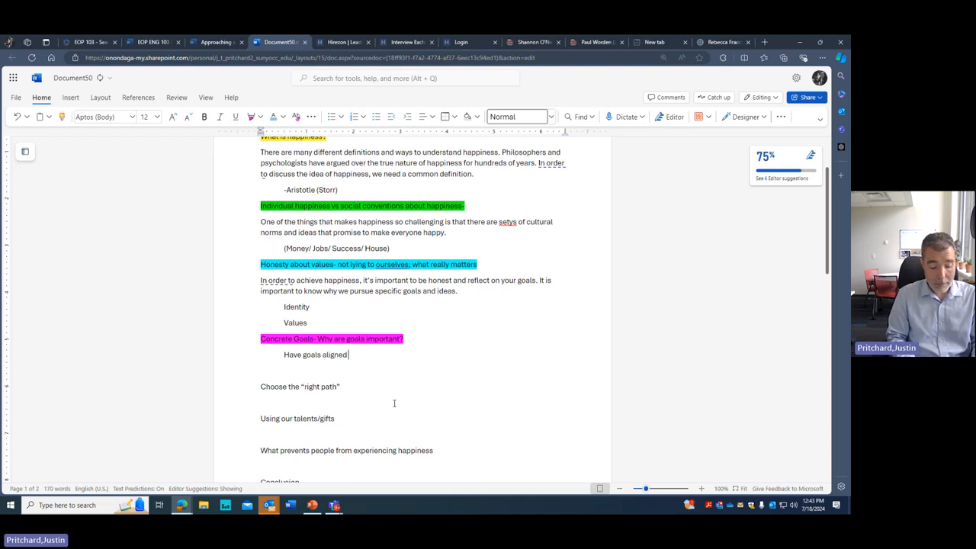
text(with your identity and)
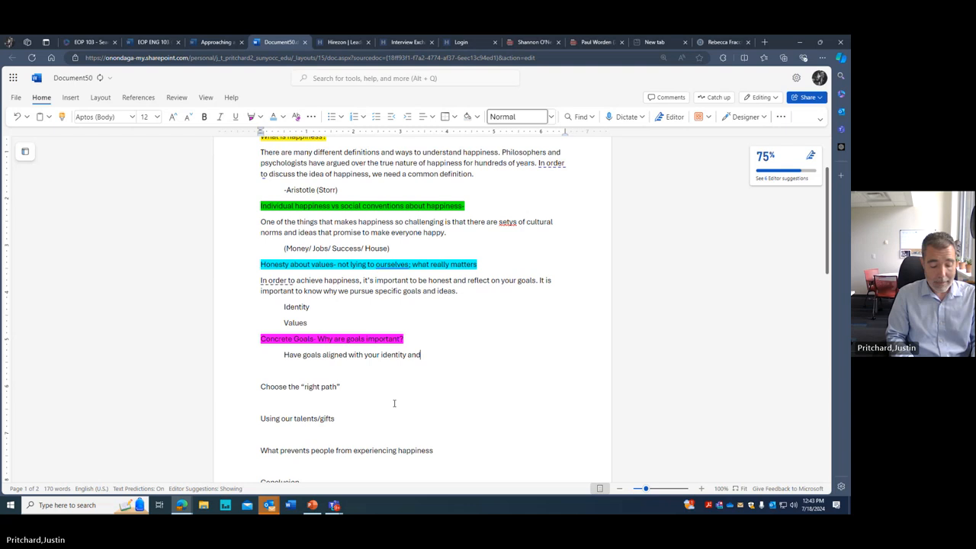
text(sense of)
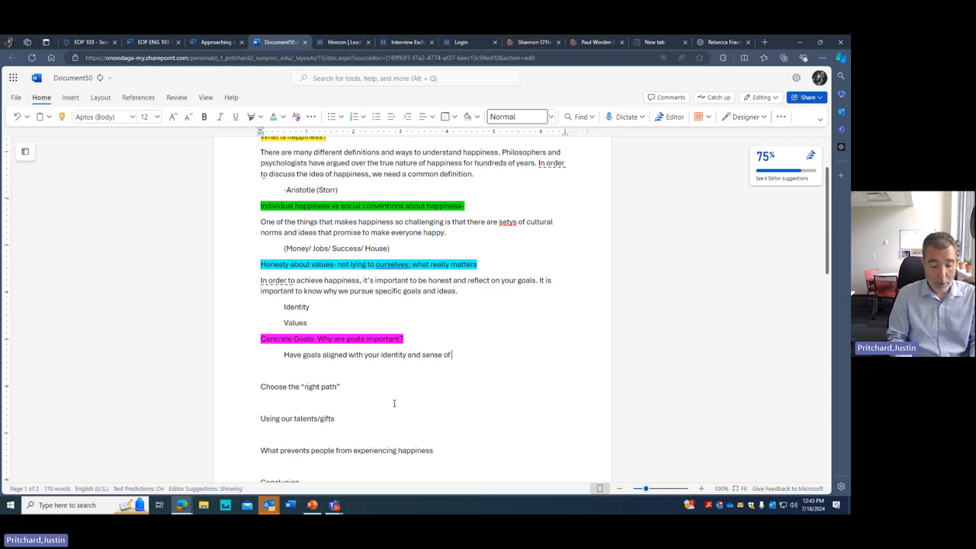
text(purpose)
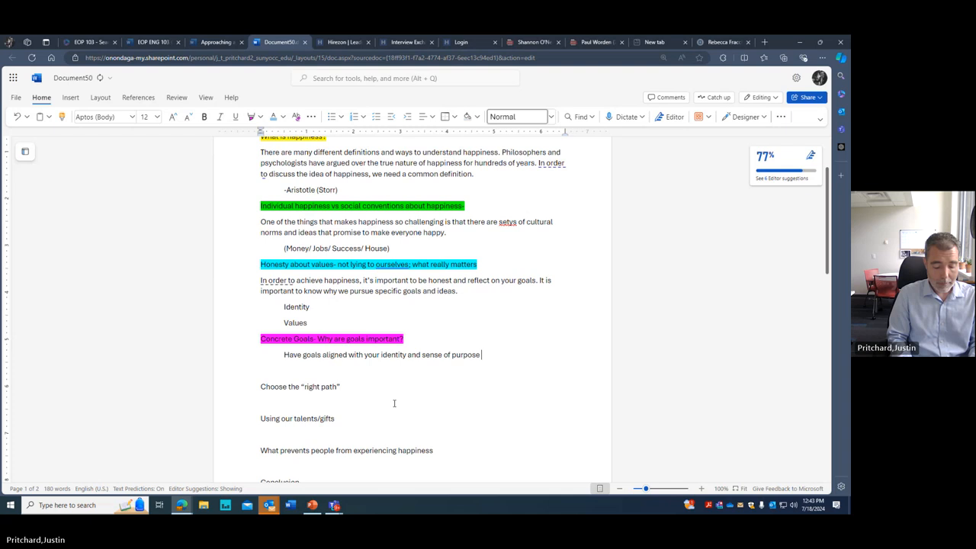
text(give you something meaning)
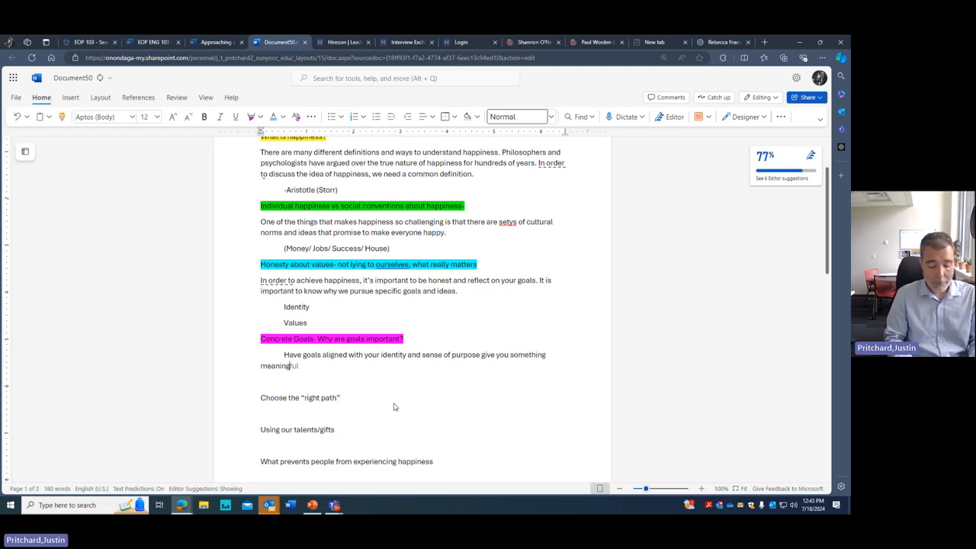
key(Backspace)
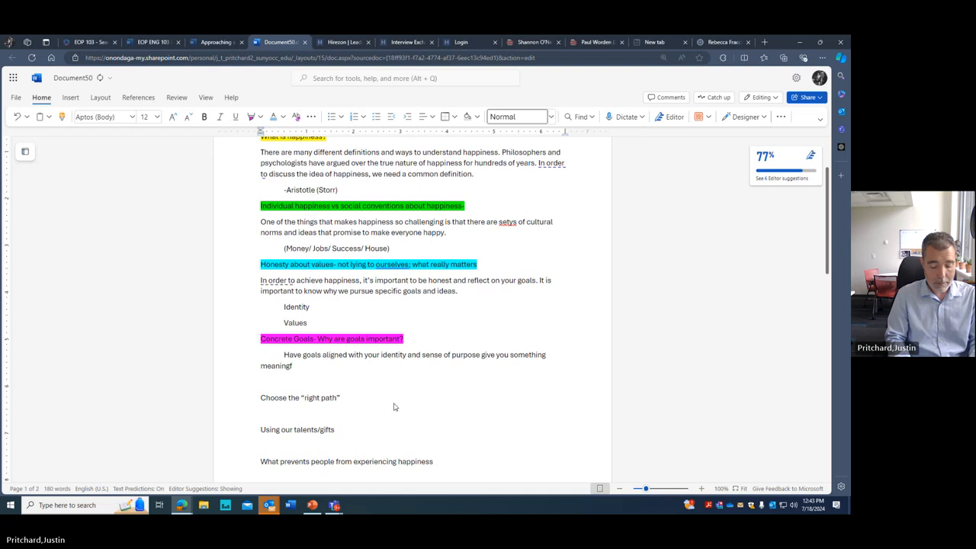
Finish the sentence: meaningful to pursue, and ensure spending your time on what matters
text(ul to pur)
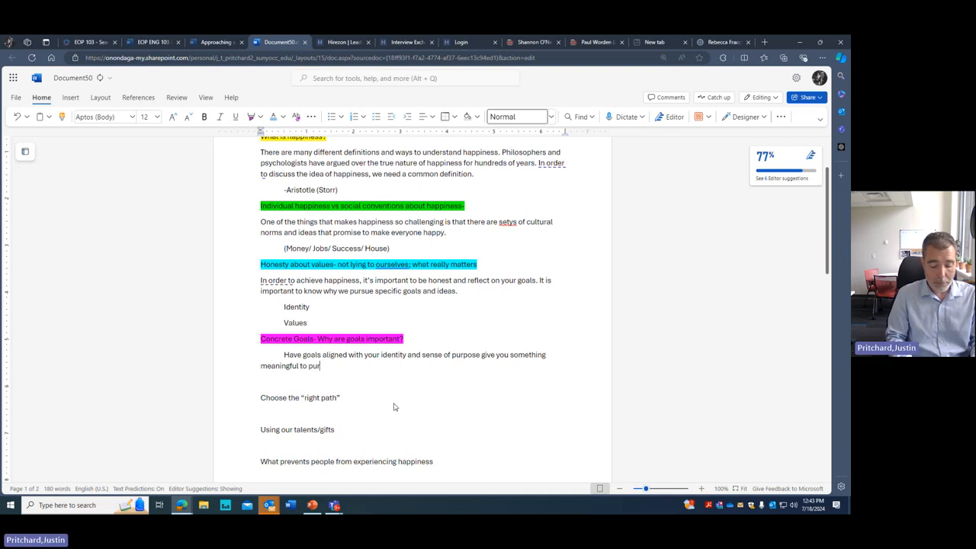
text(sue)
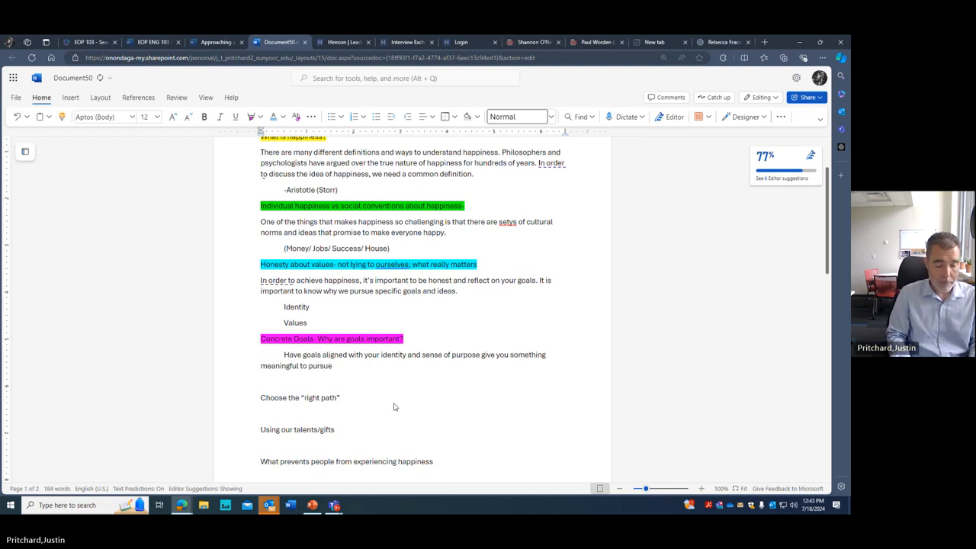
text(, and ensure you a)
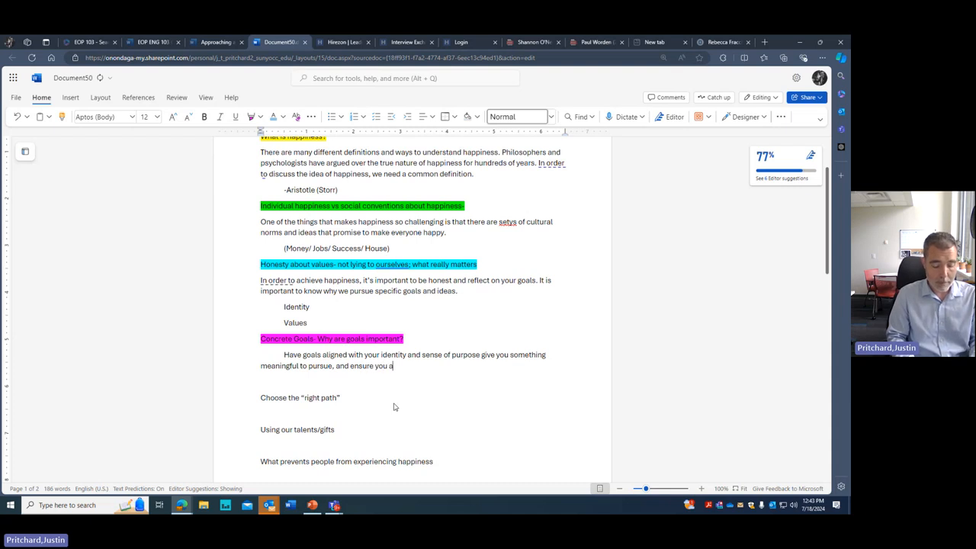
text(re spending time)
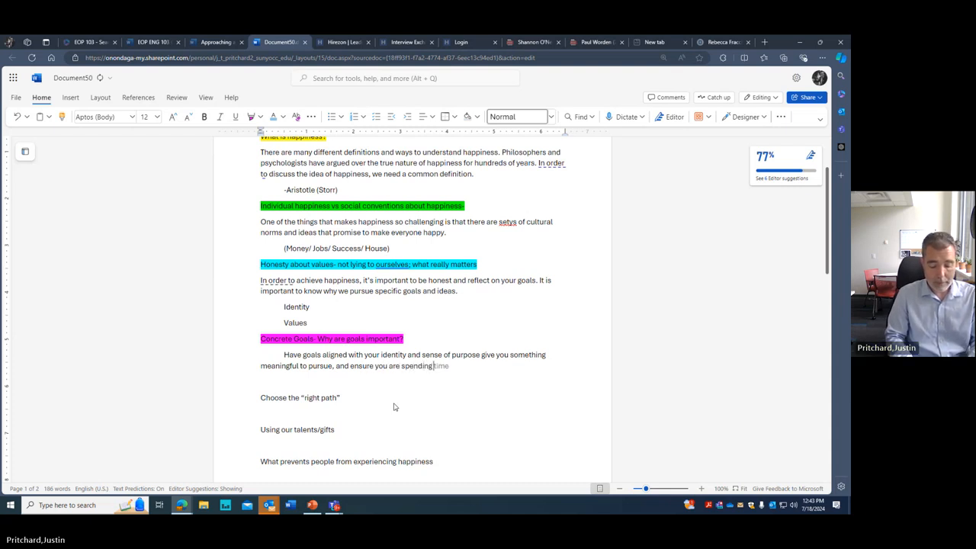
text(your time on)
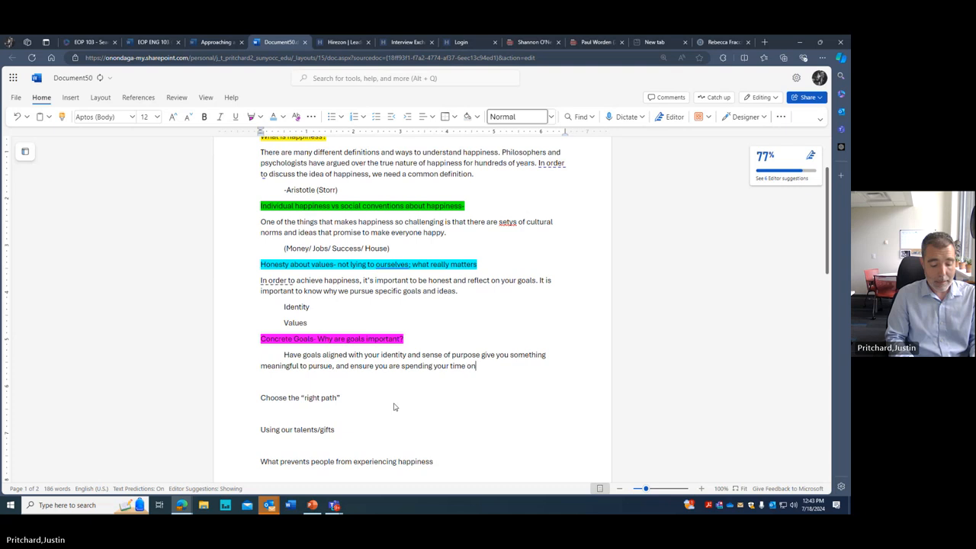
text(what mat)
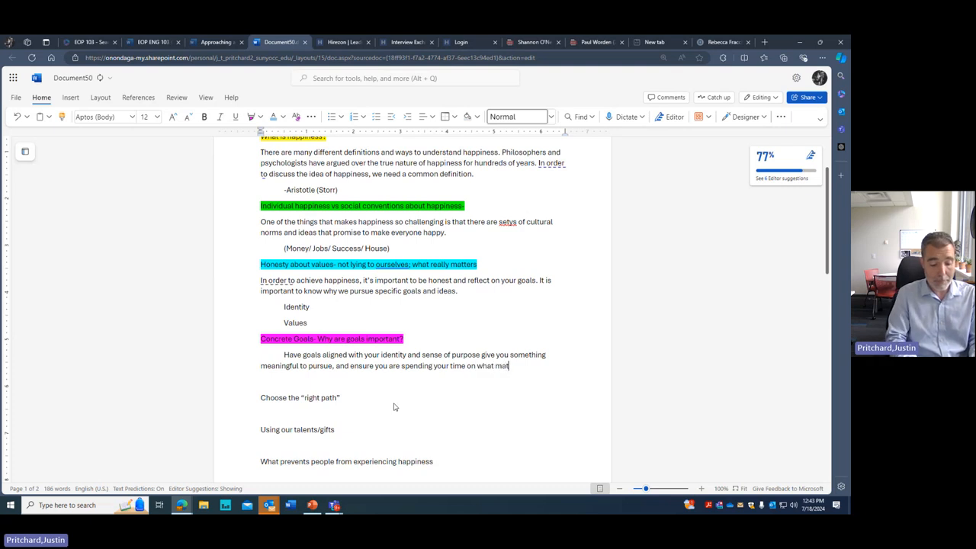
text(ters.)
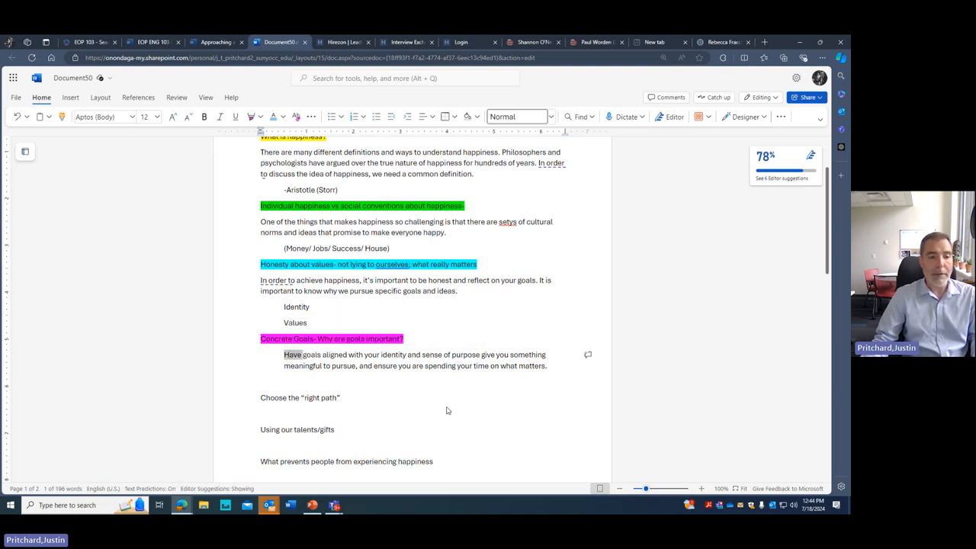
mouse_move(397, 412)
text(It’s important to)
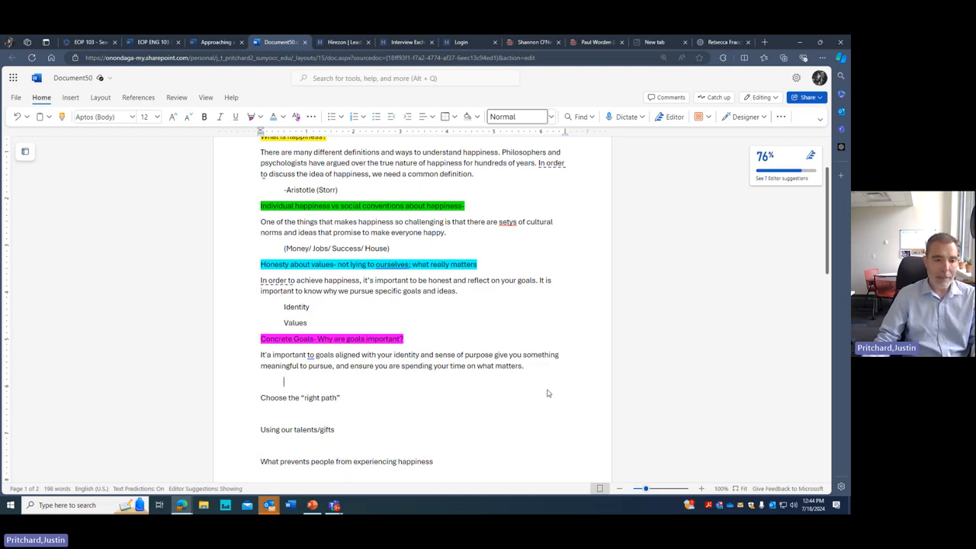
Add indented source lines 'Storr- Goals/health' and 'Manson- good problems' beneath the goals sentence
text(Sto)
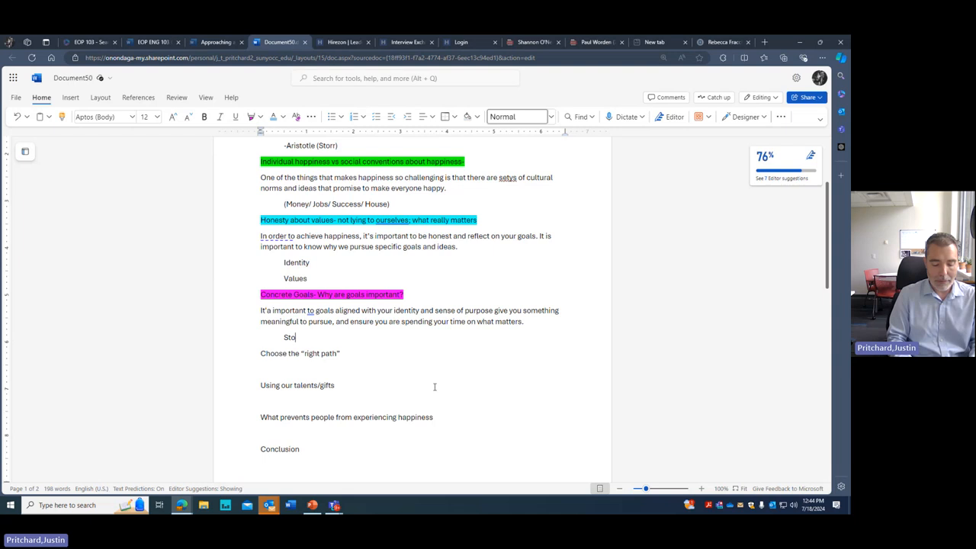
text(rre)
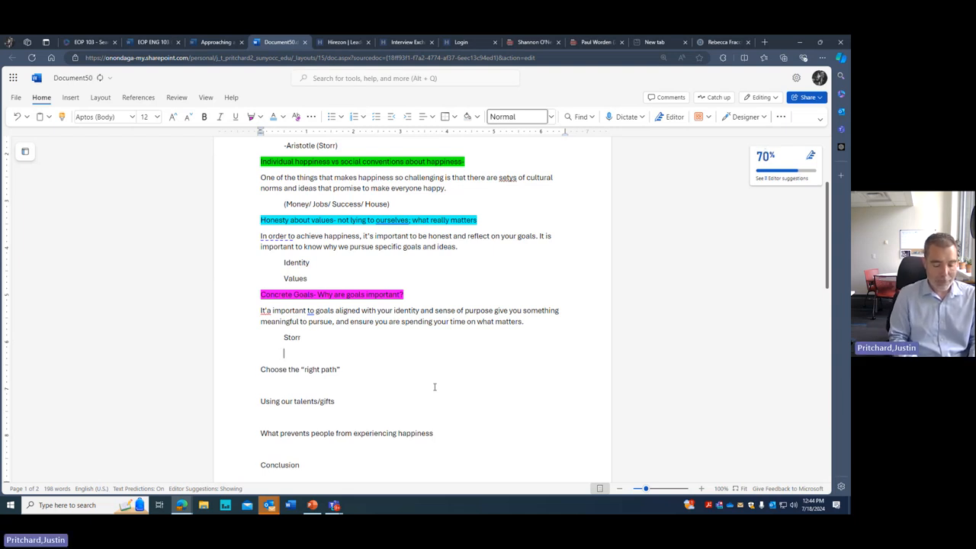
text(Mar)
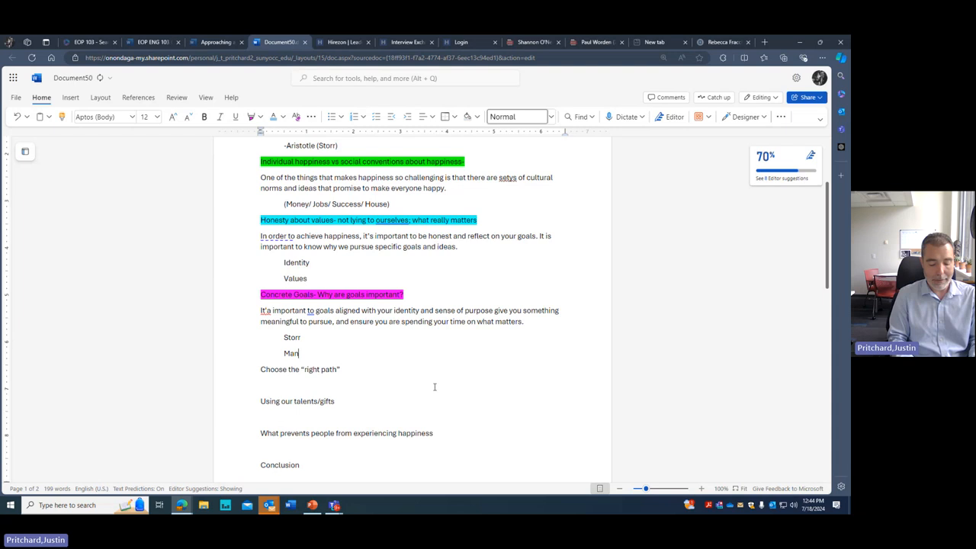
text(son)
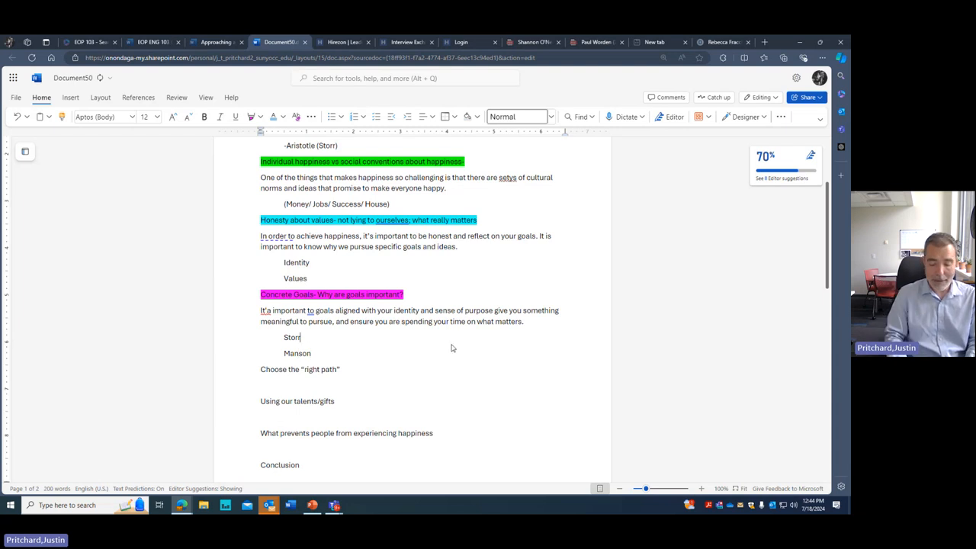
text(-)
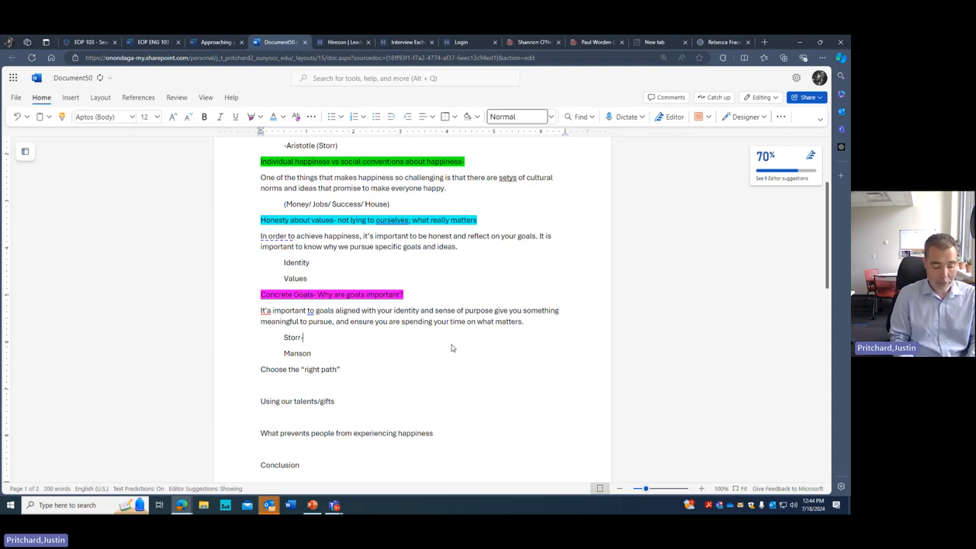
text(Goals/health)
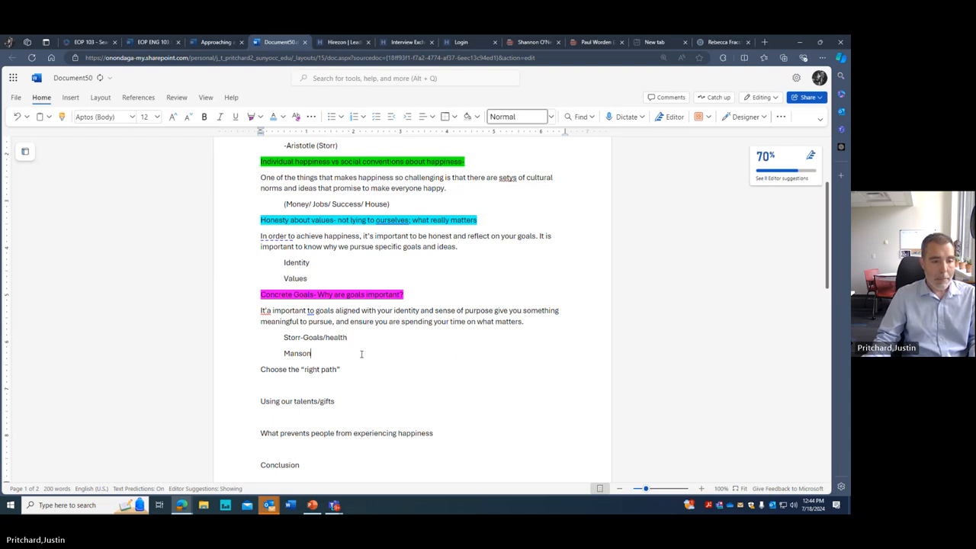
text(-)
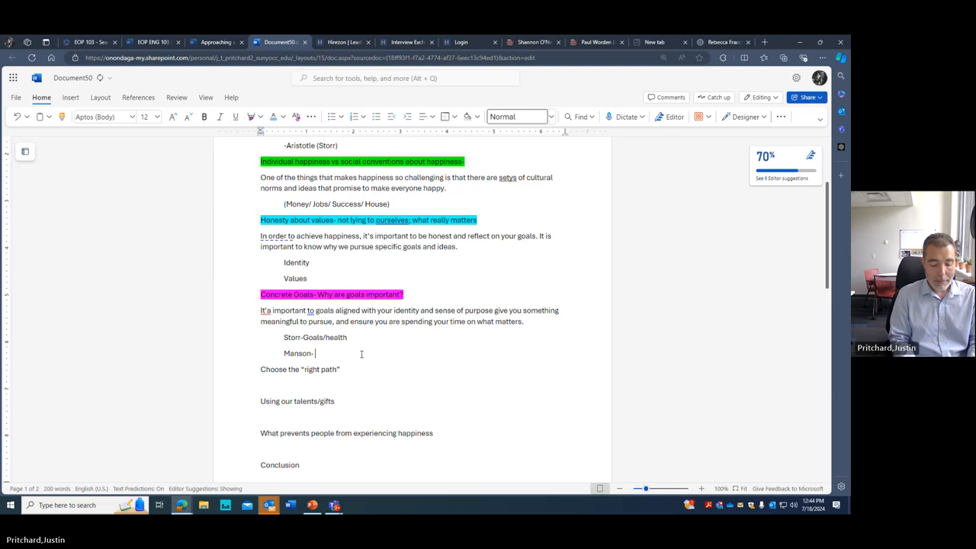
text(good p)
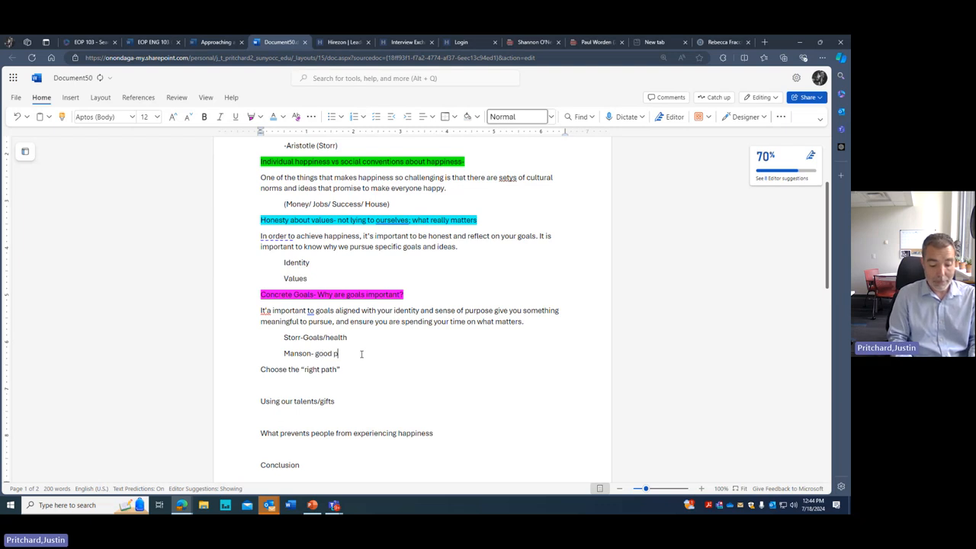
text(roblem)
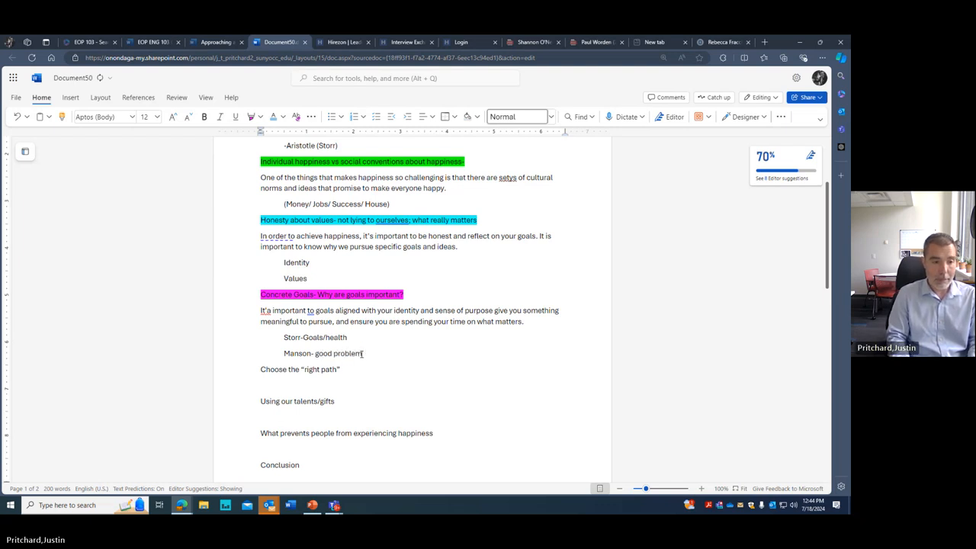
text(s)
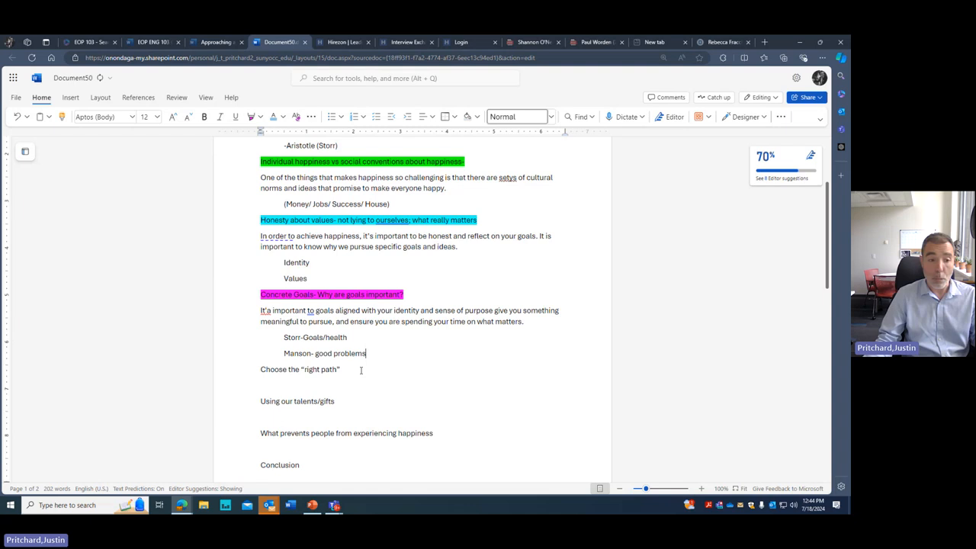
scroll(down, 3)
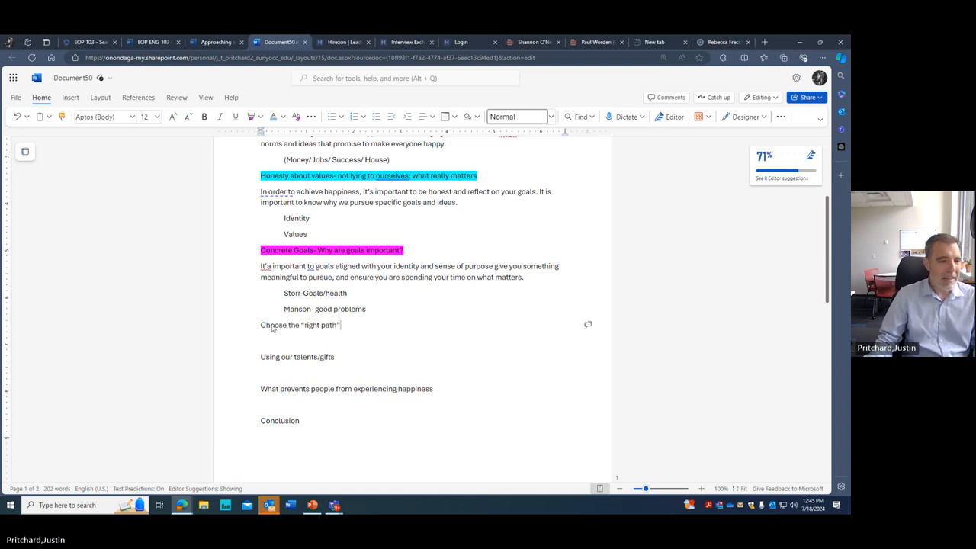
scroll(up, 3)
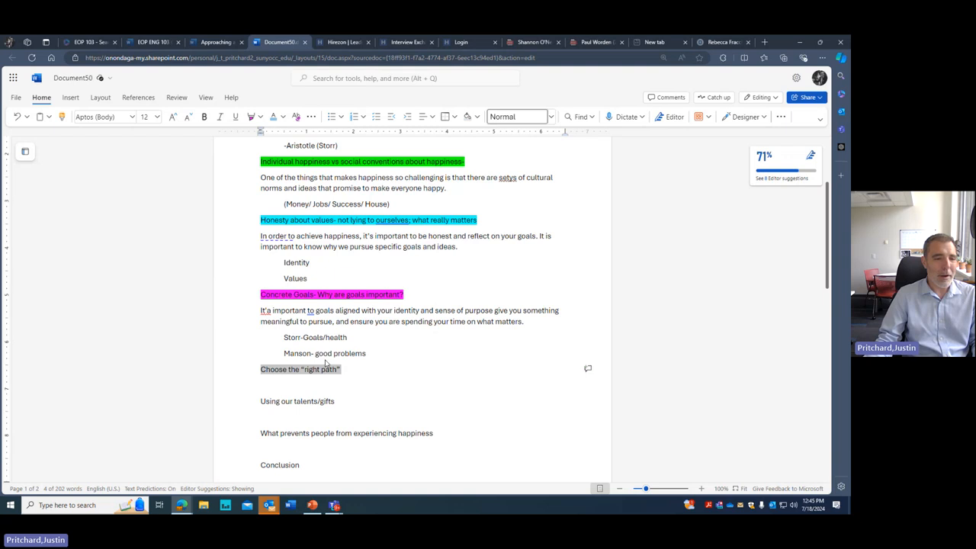
mouse_move(296, 152)
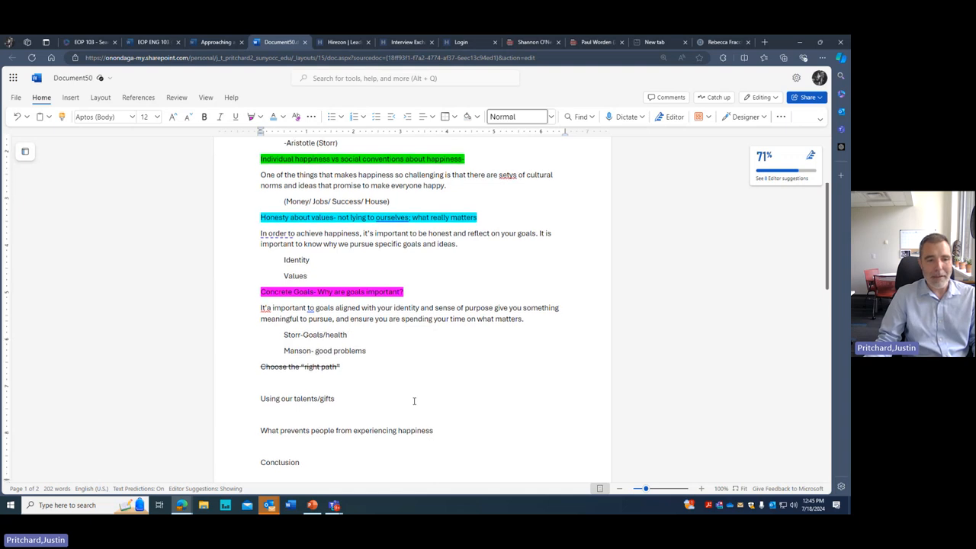
scroll(down, 3)
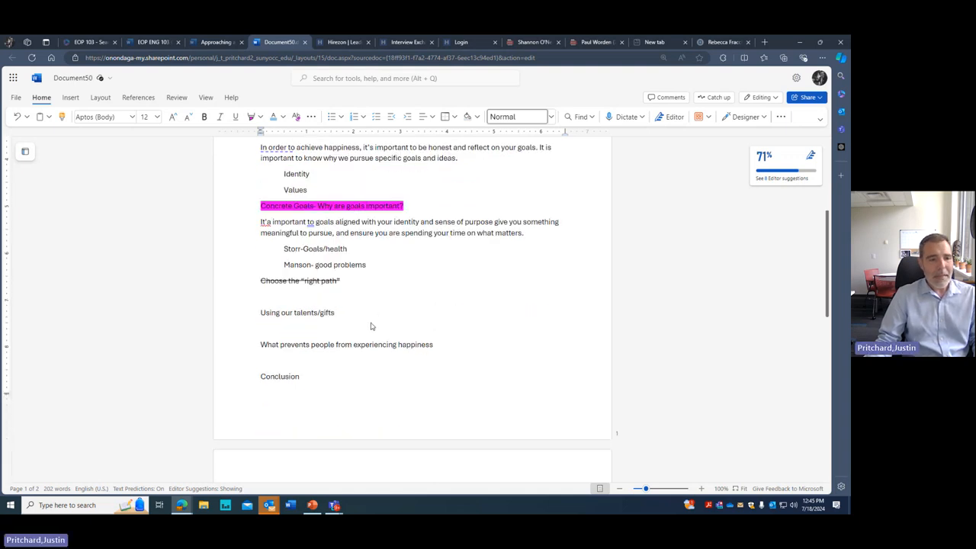
Write that having the right goals allows us to use our talents to change the world for the better
key(enter)
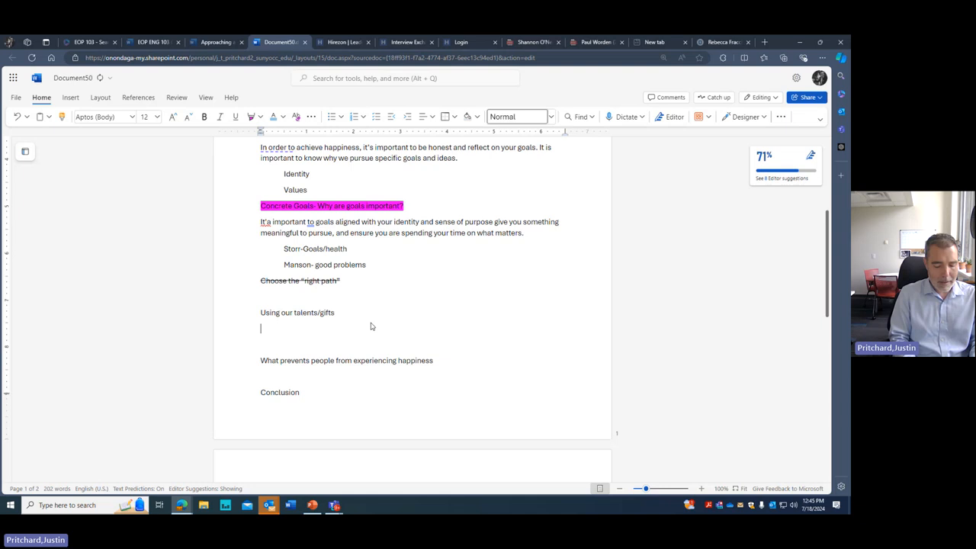
text(Having the)
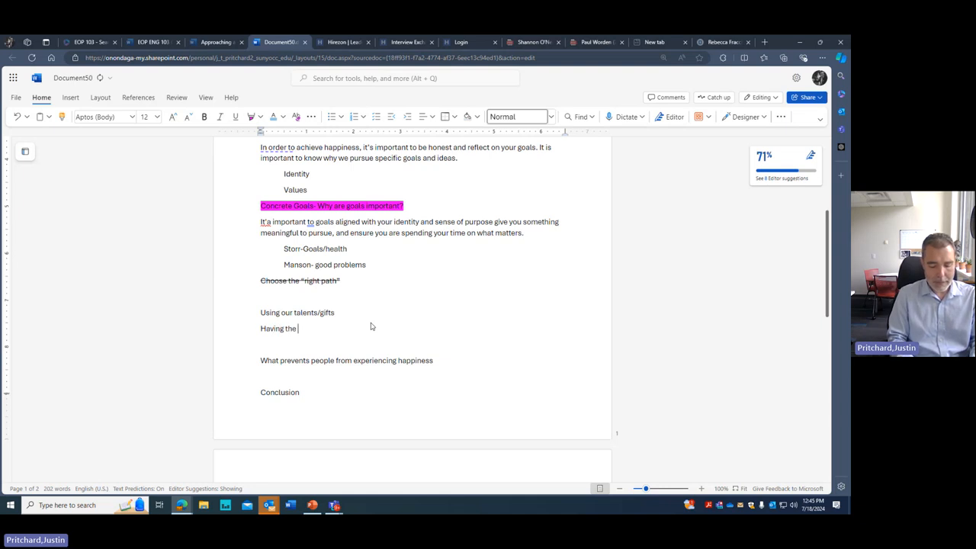
text(right goals all)
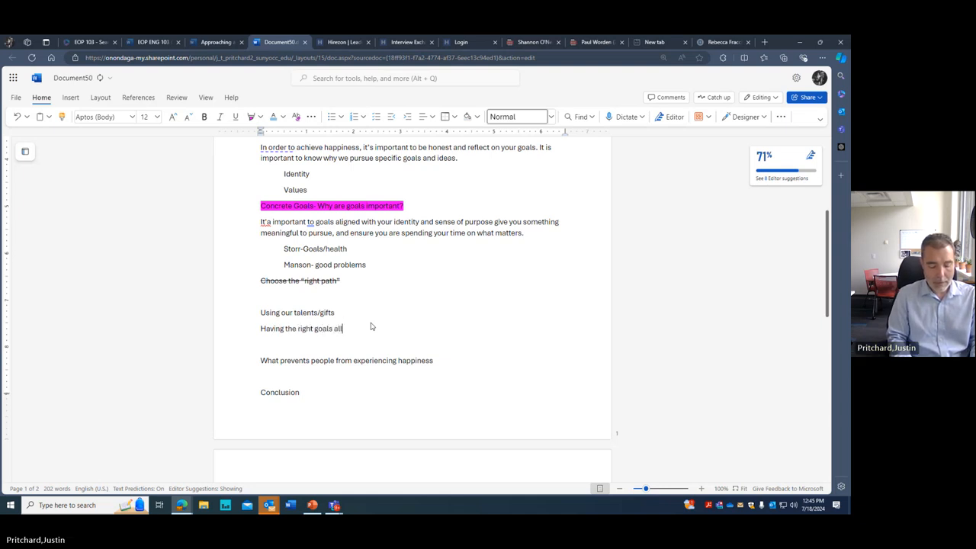
text(ows us to use our gifts and talewn)
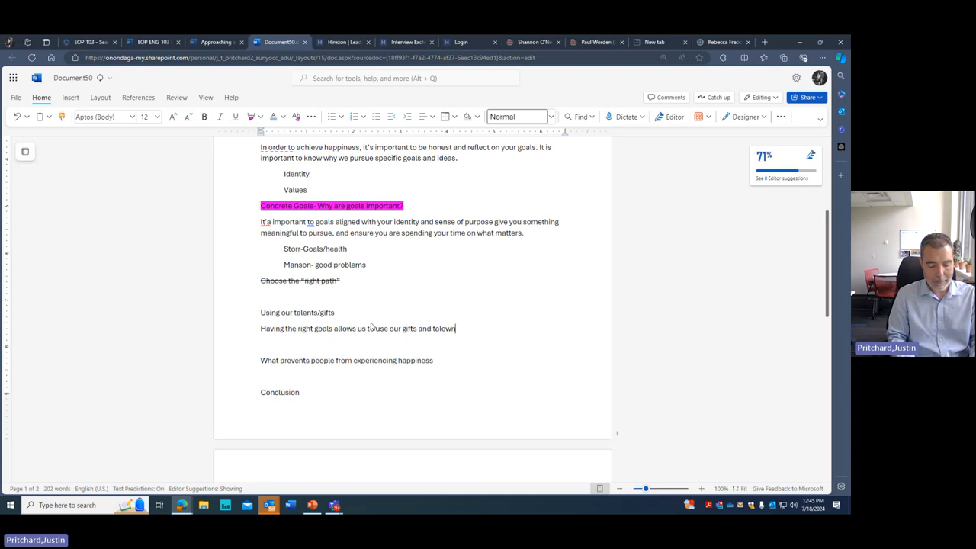
key(Backspace)
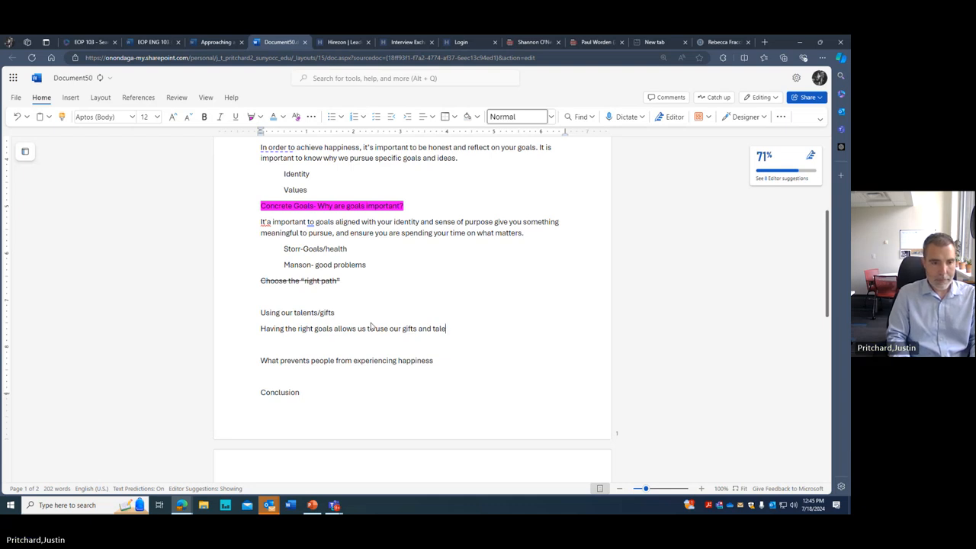
text(nts to change our)
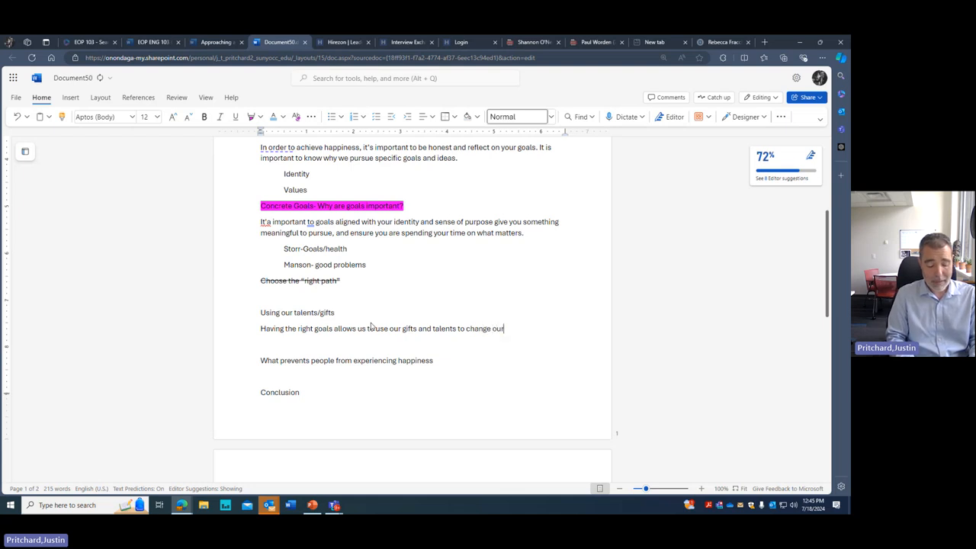
text(world)
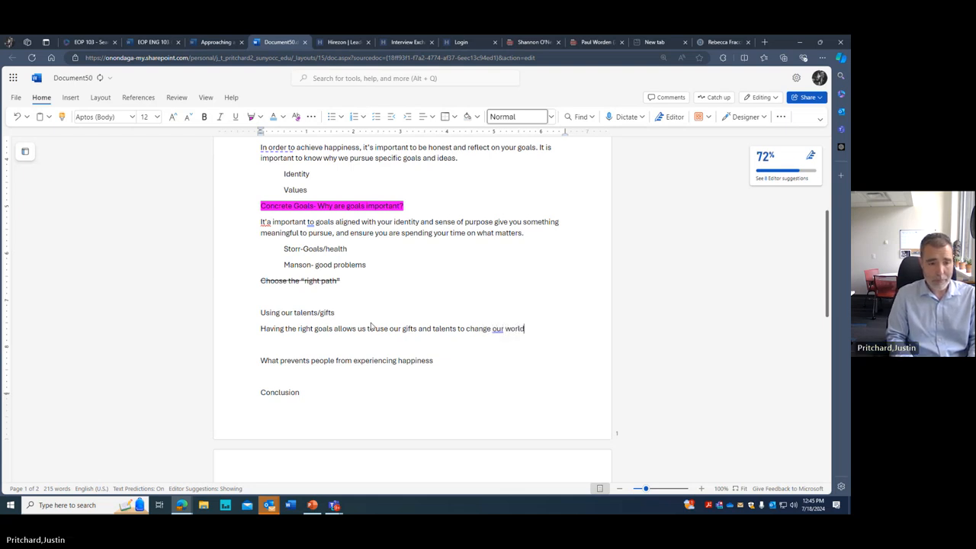
text(for the better.)
text(?)
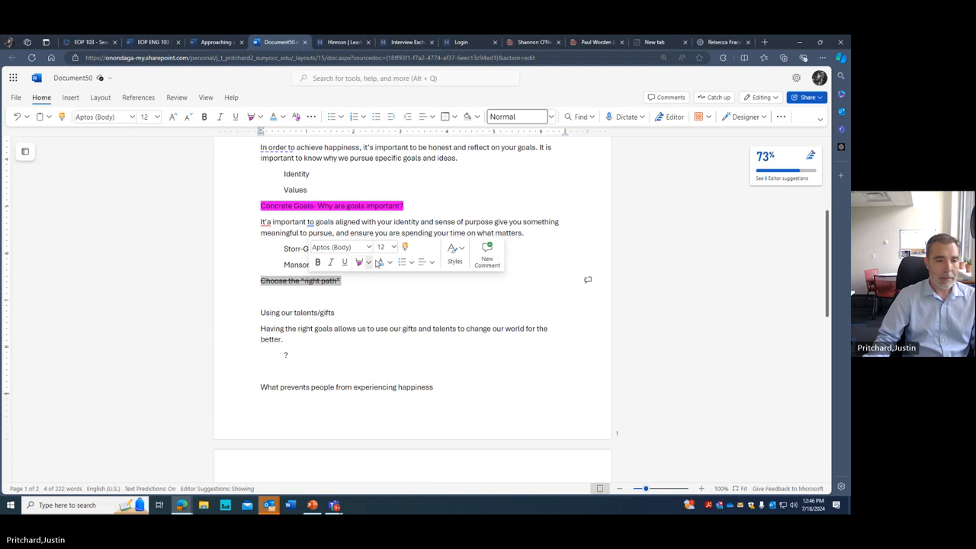
Shade the crossed-out 'right path' heading gray and highlight 'Using our talents/gifts' dark yellow
click(369, 263)
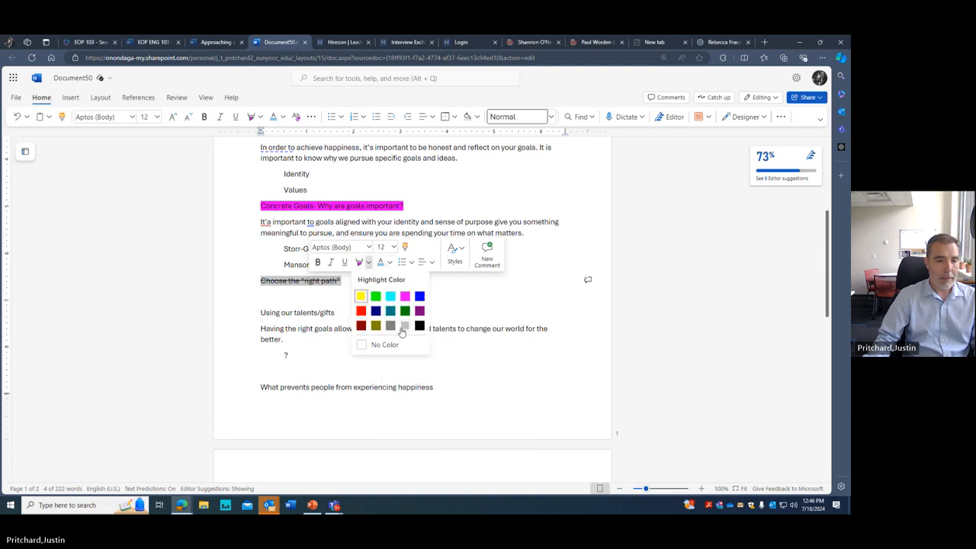
click(403, 330)
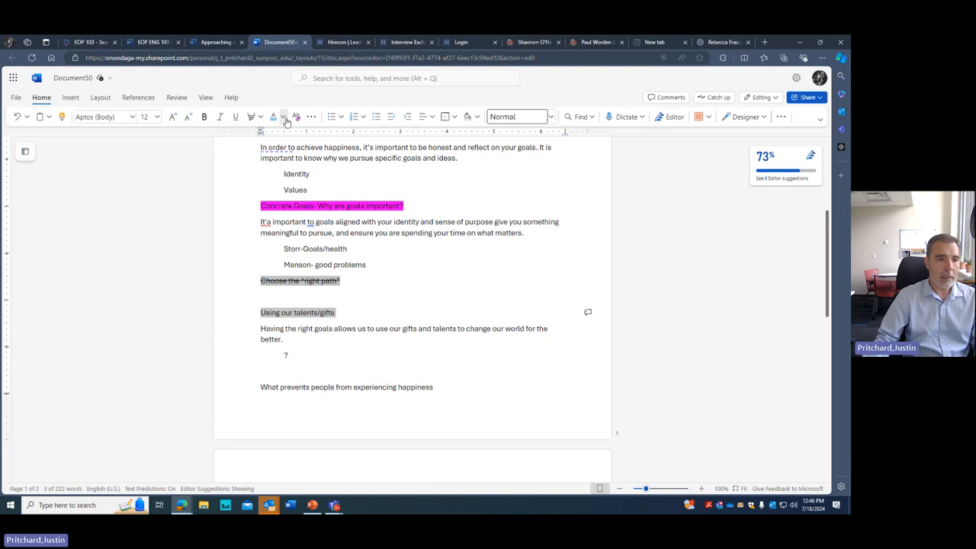
click(284, 116)
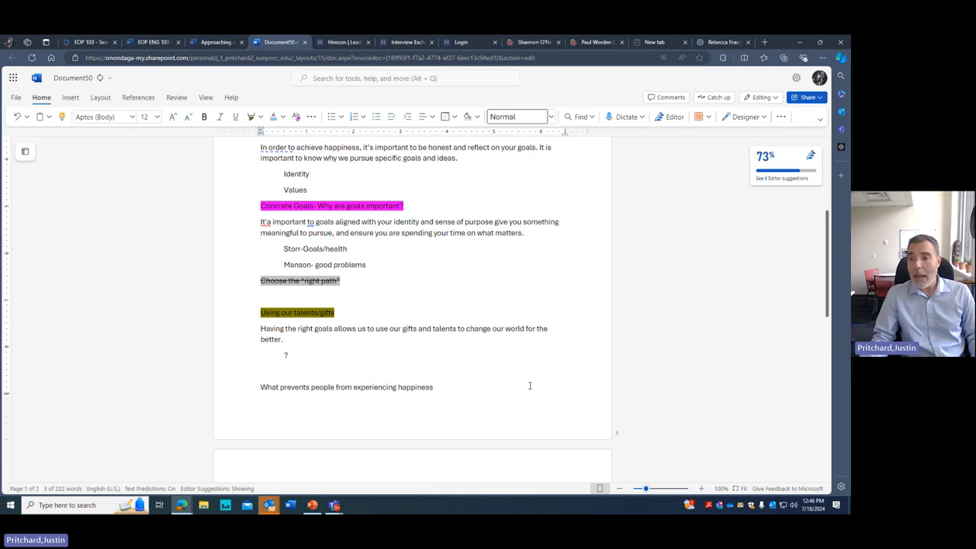
scroll(up, 3)
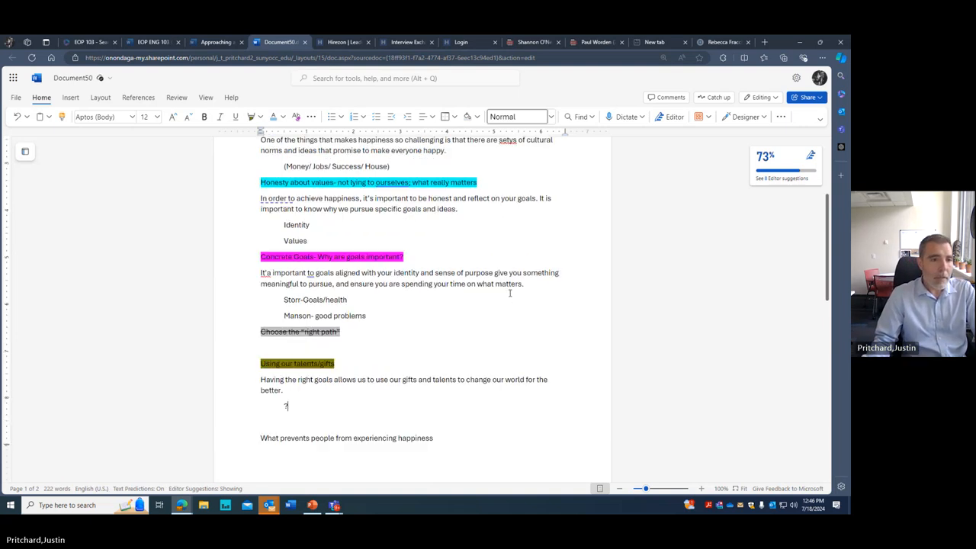
scroll(down, 3)
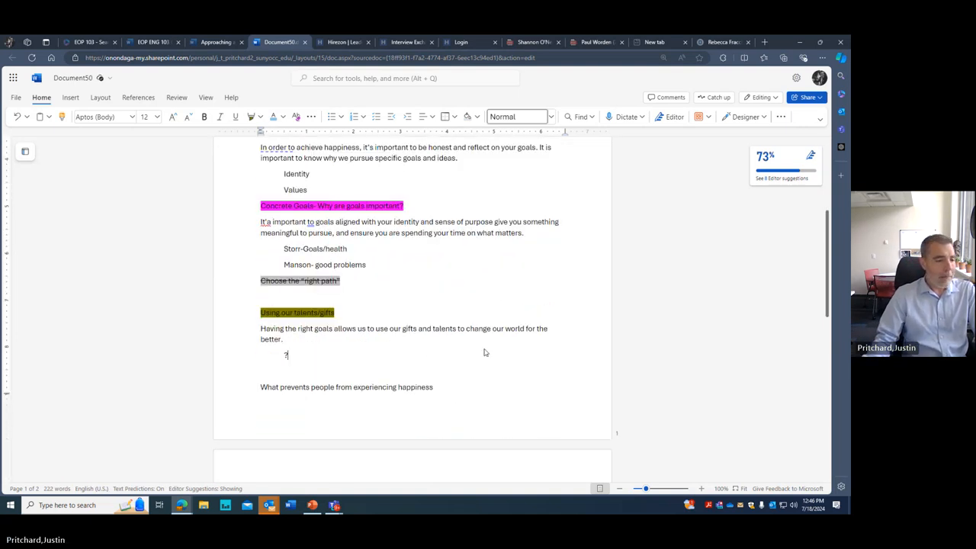
scroll(up, 3)
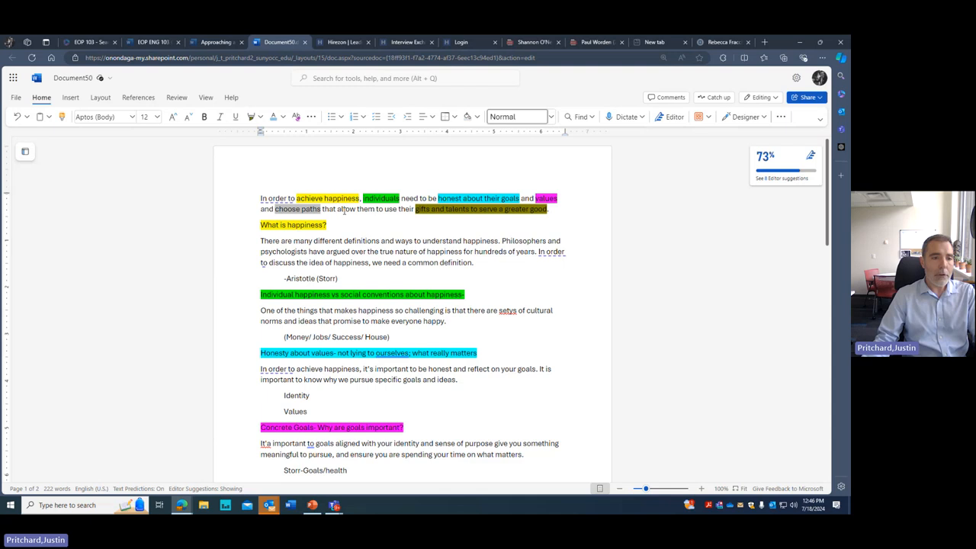
scroll(down, 3)
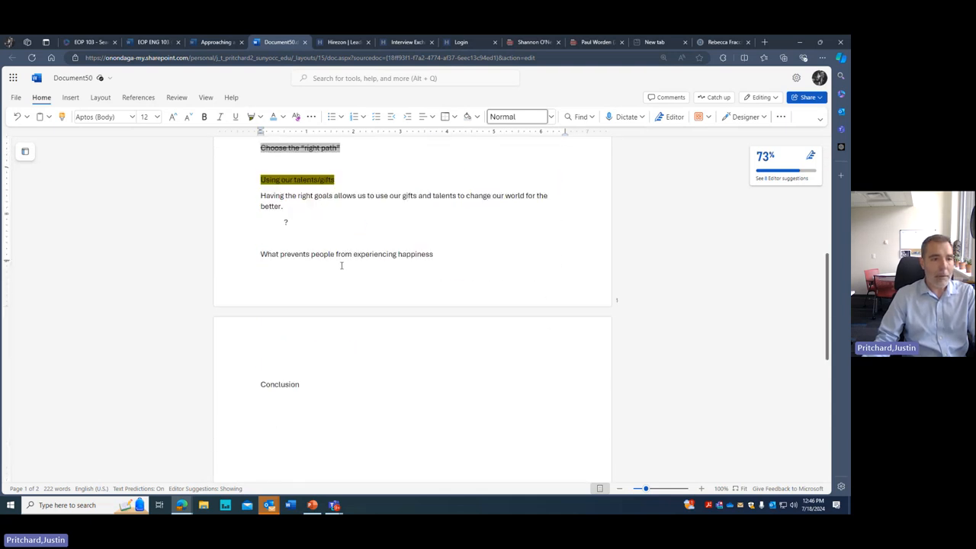
scroll(up, 3)
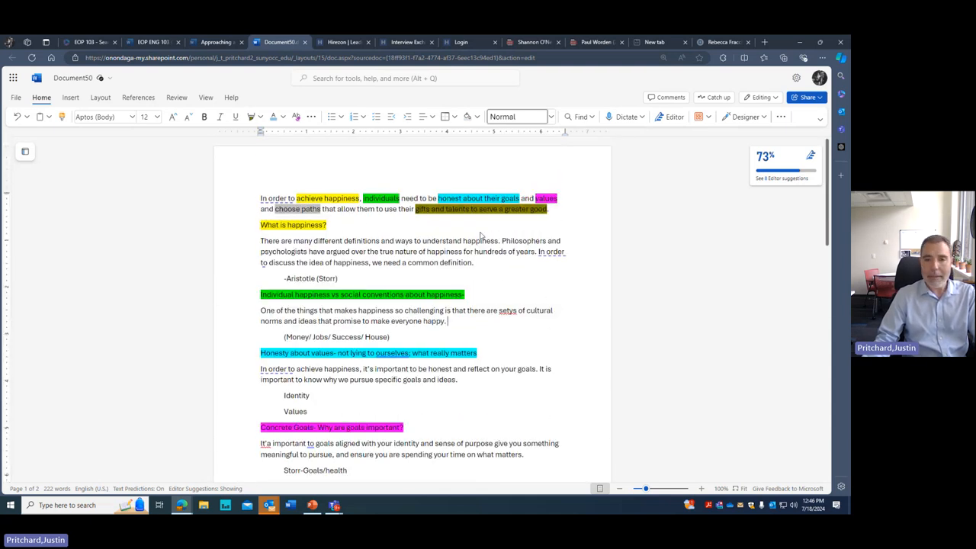
scroll(down, 3)
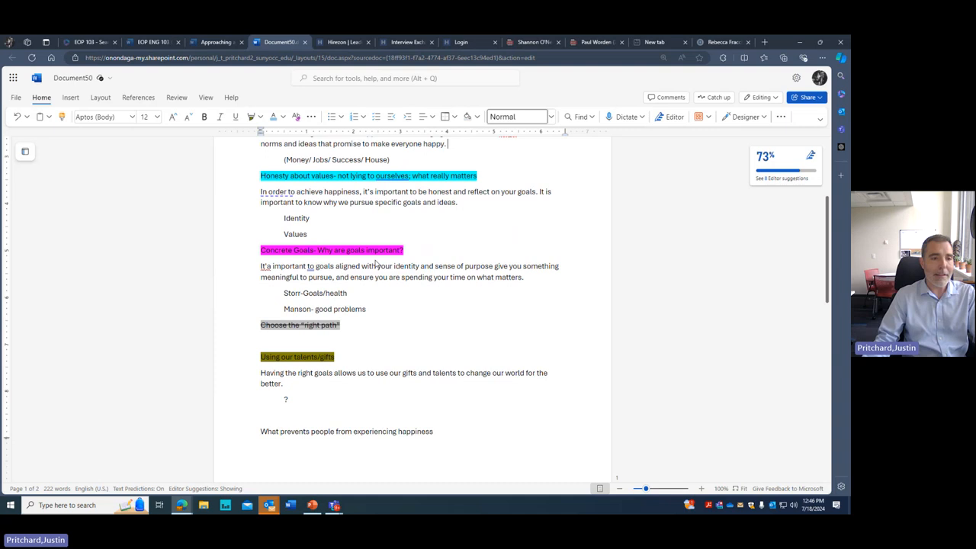
scroll(up, 3)
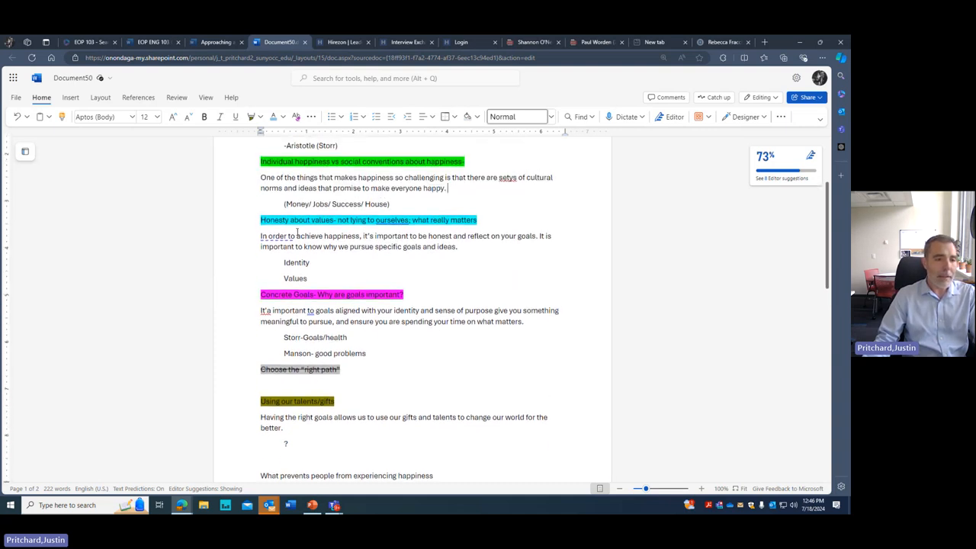
scroll(up, 3)
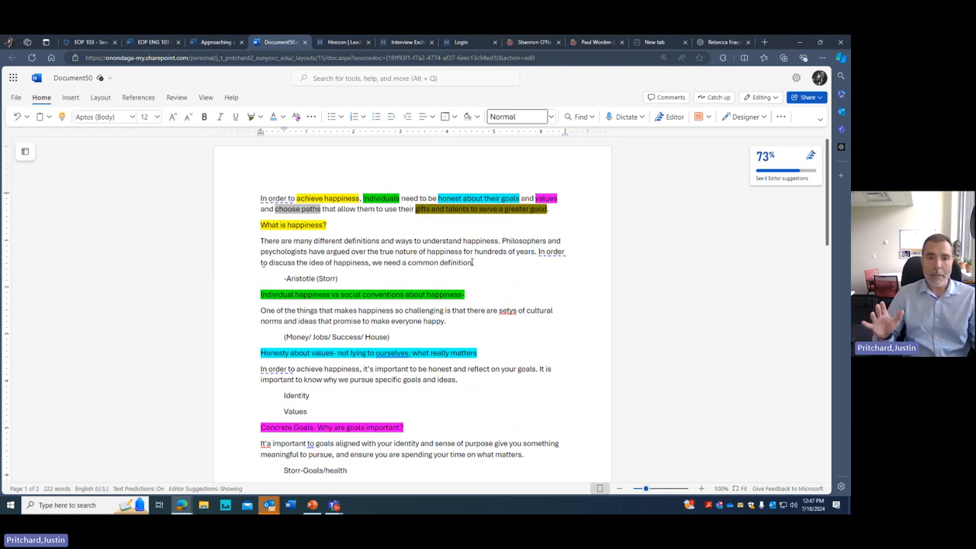
mouse_move(88, 43)
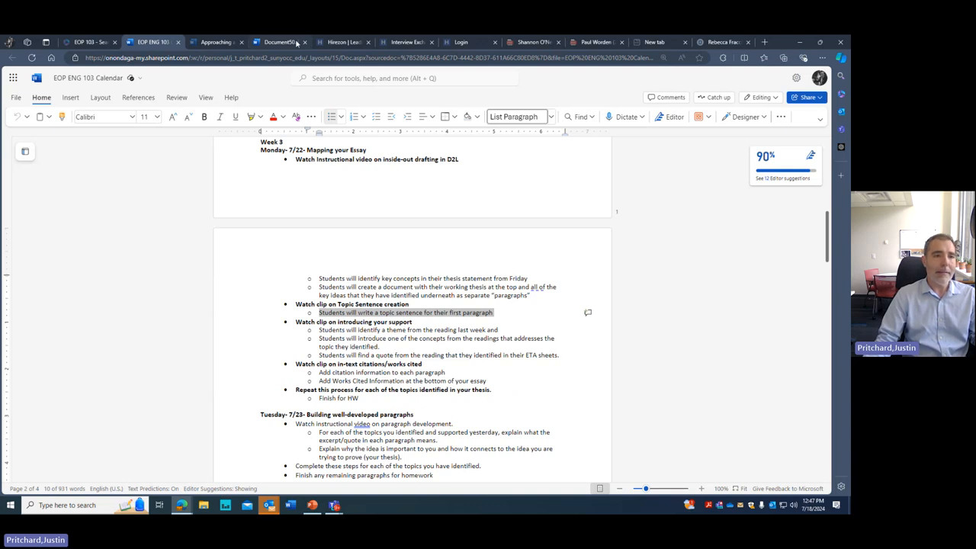
click(278, 43)
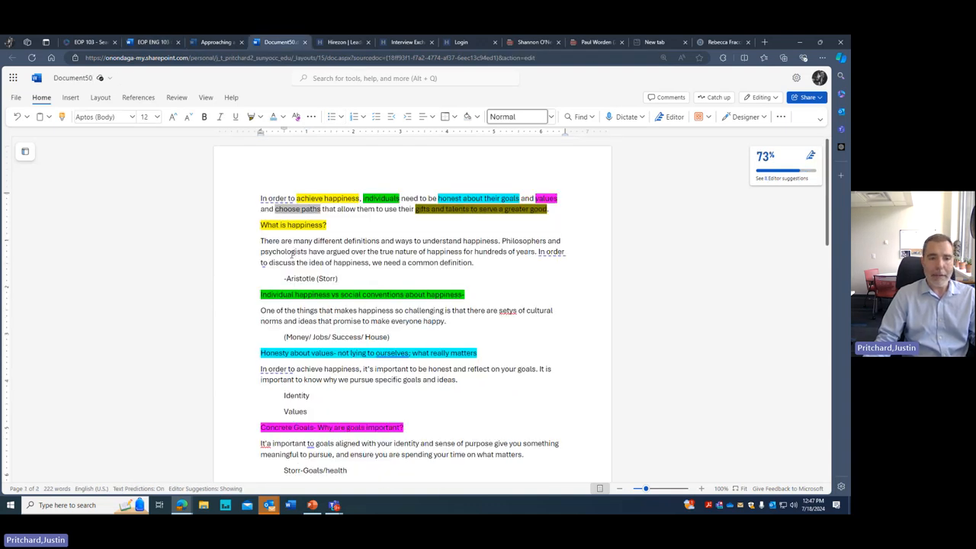
scroll(down, 3)
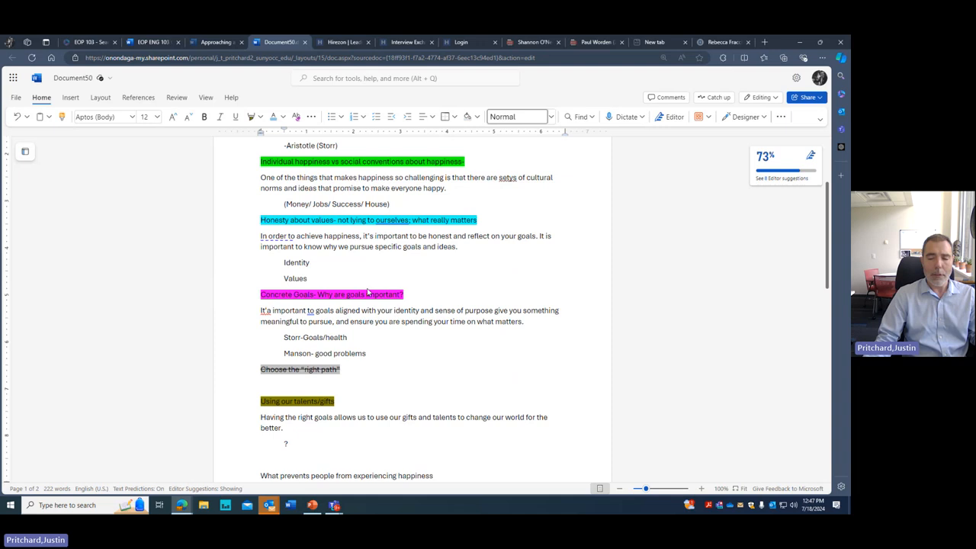
scroll(up, 3)
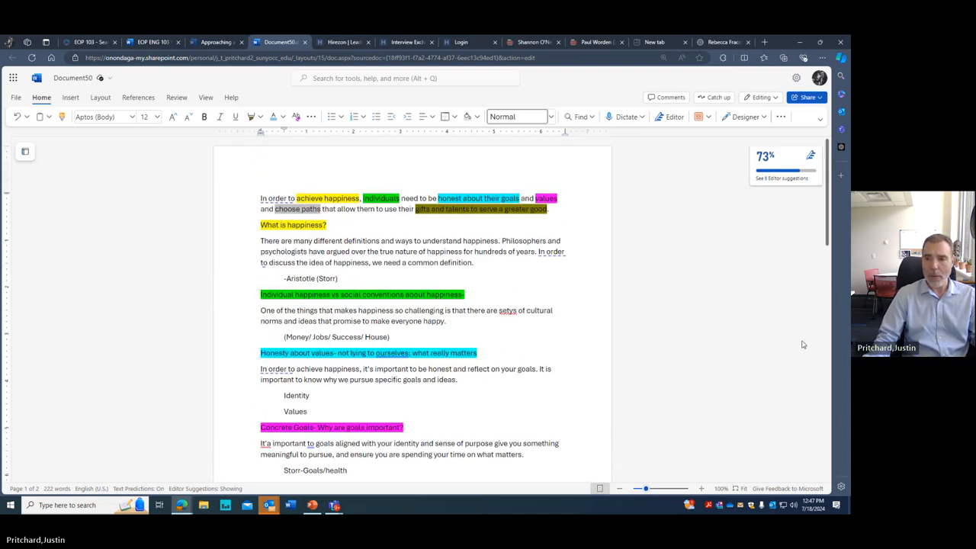